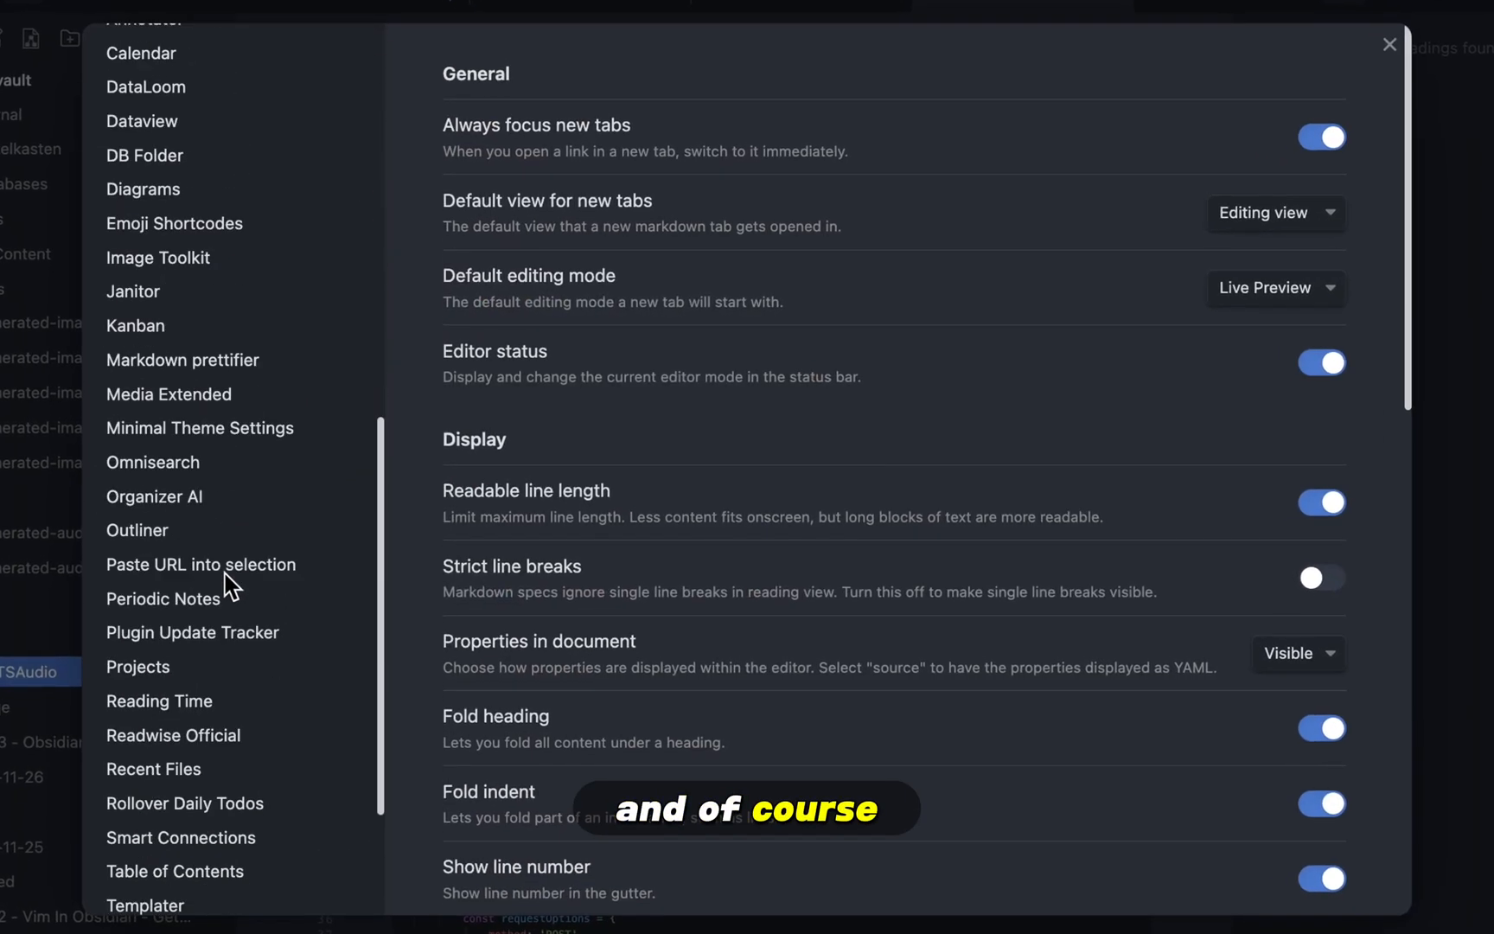
Step: Open the Text Generator entry from the Community plugins list in Settings
{"action": "left_click", "coordinate": [419, 602]}
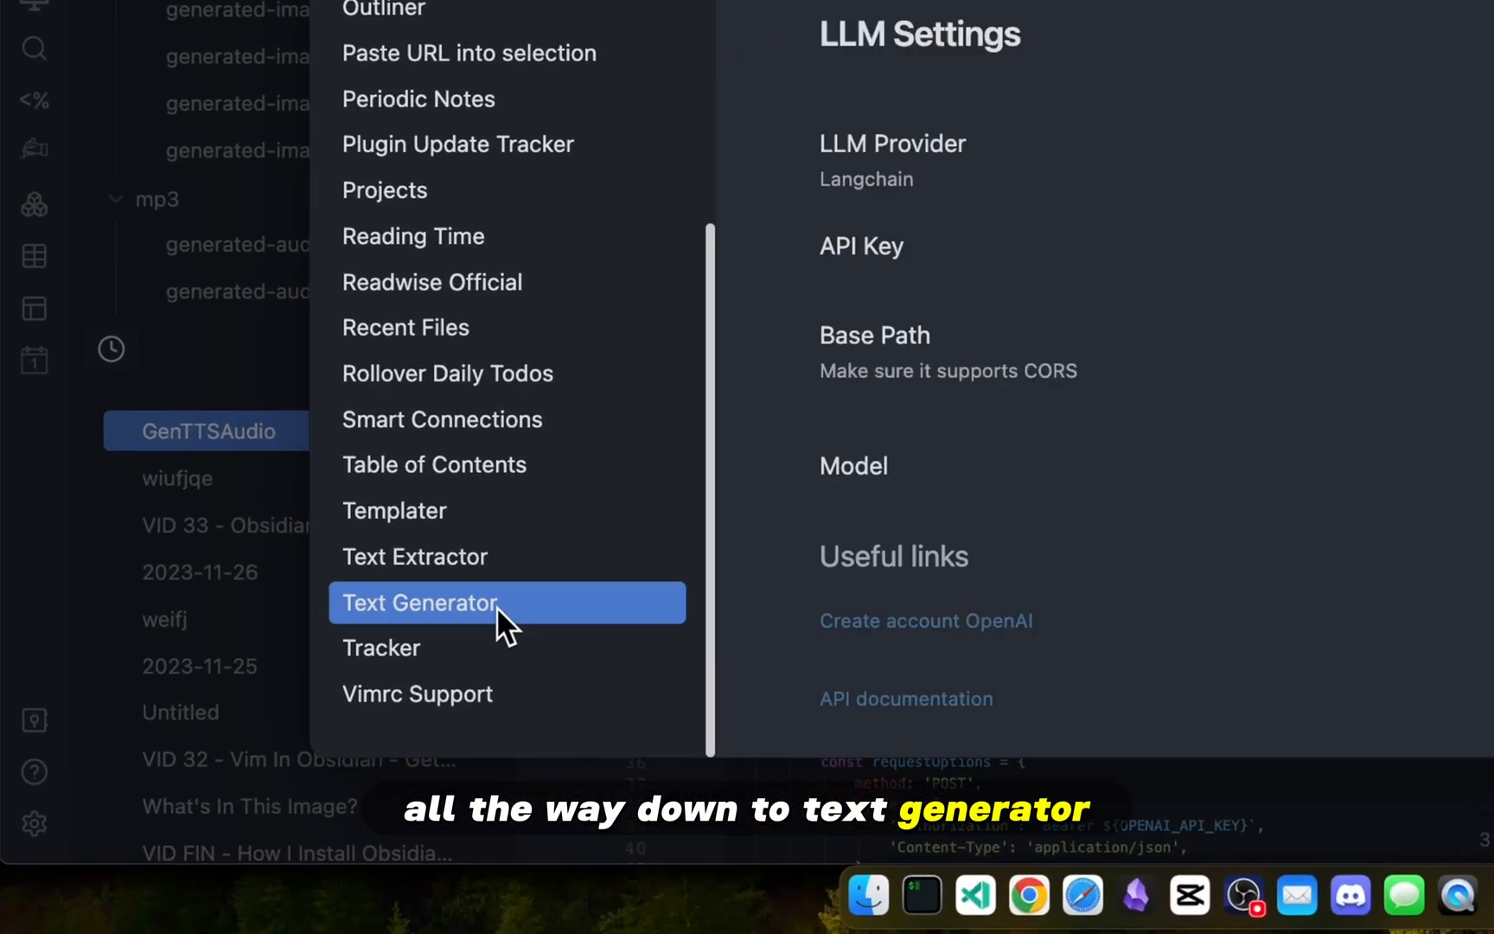
{"action": "left_click", "coordinate": [419, 602]}
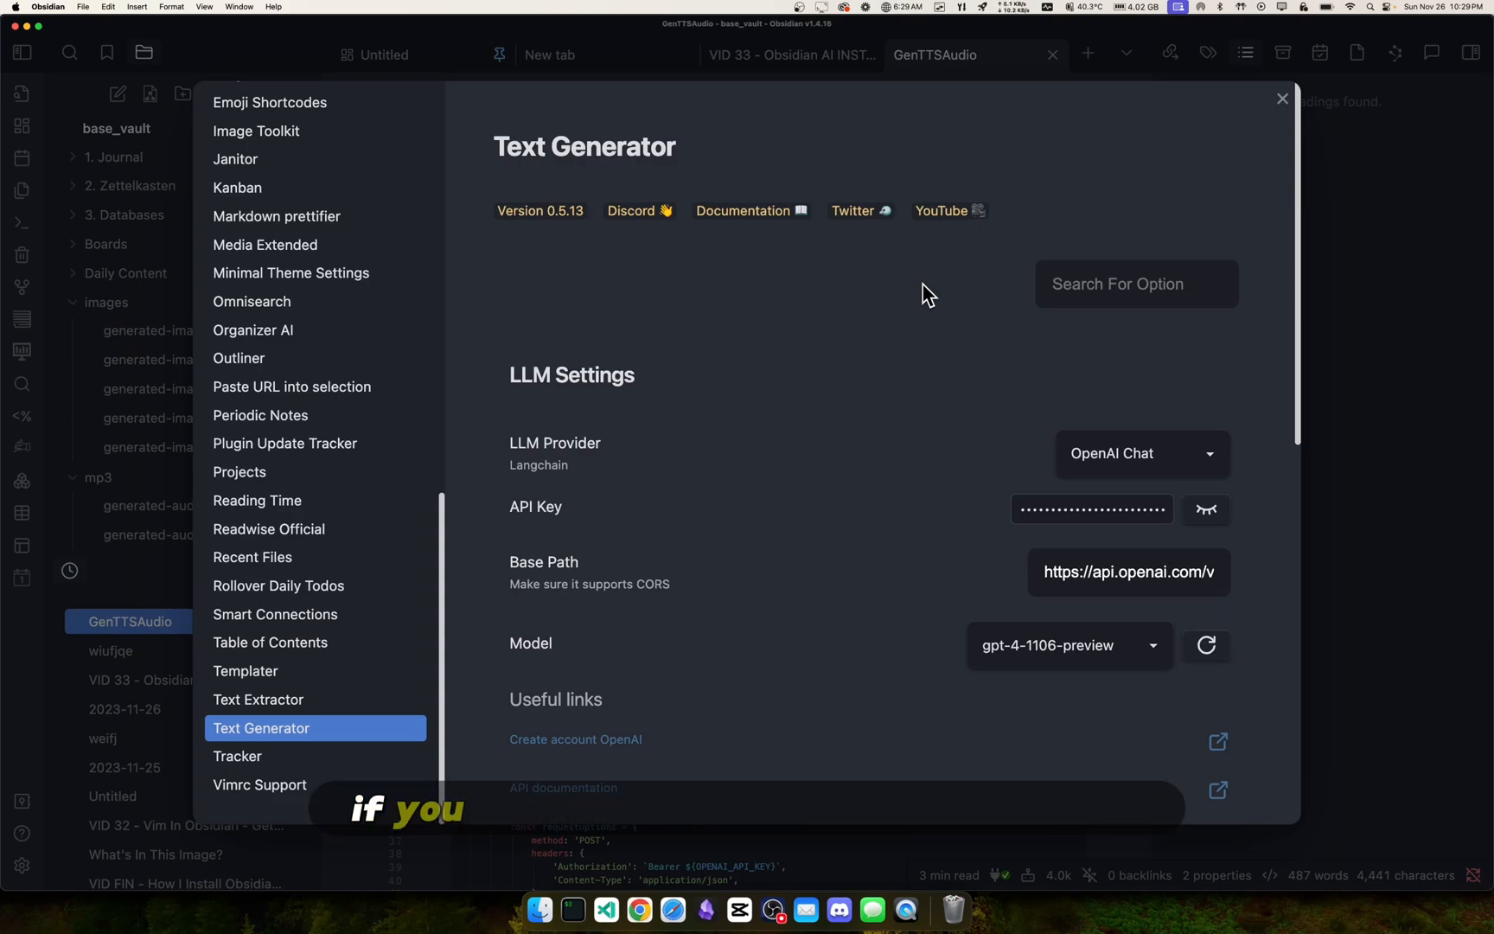
{"action": "mouse_move", "coordinate": [970, 282]}
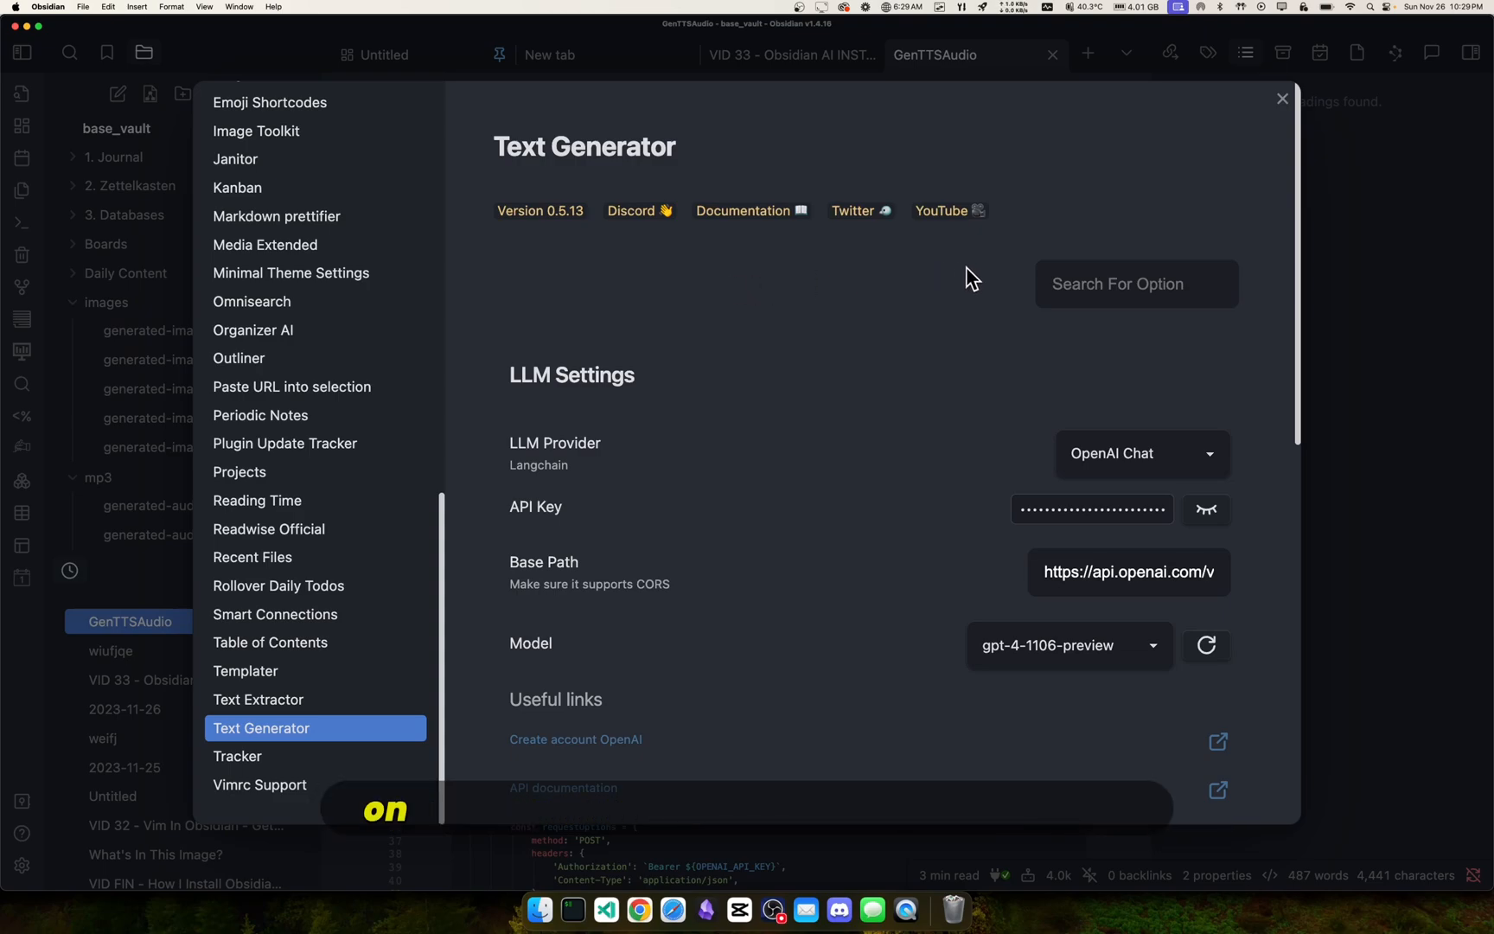
{"action": "mouse_move", "coordinate": [770, 299]}
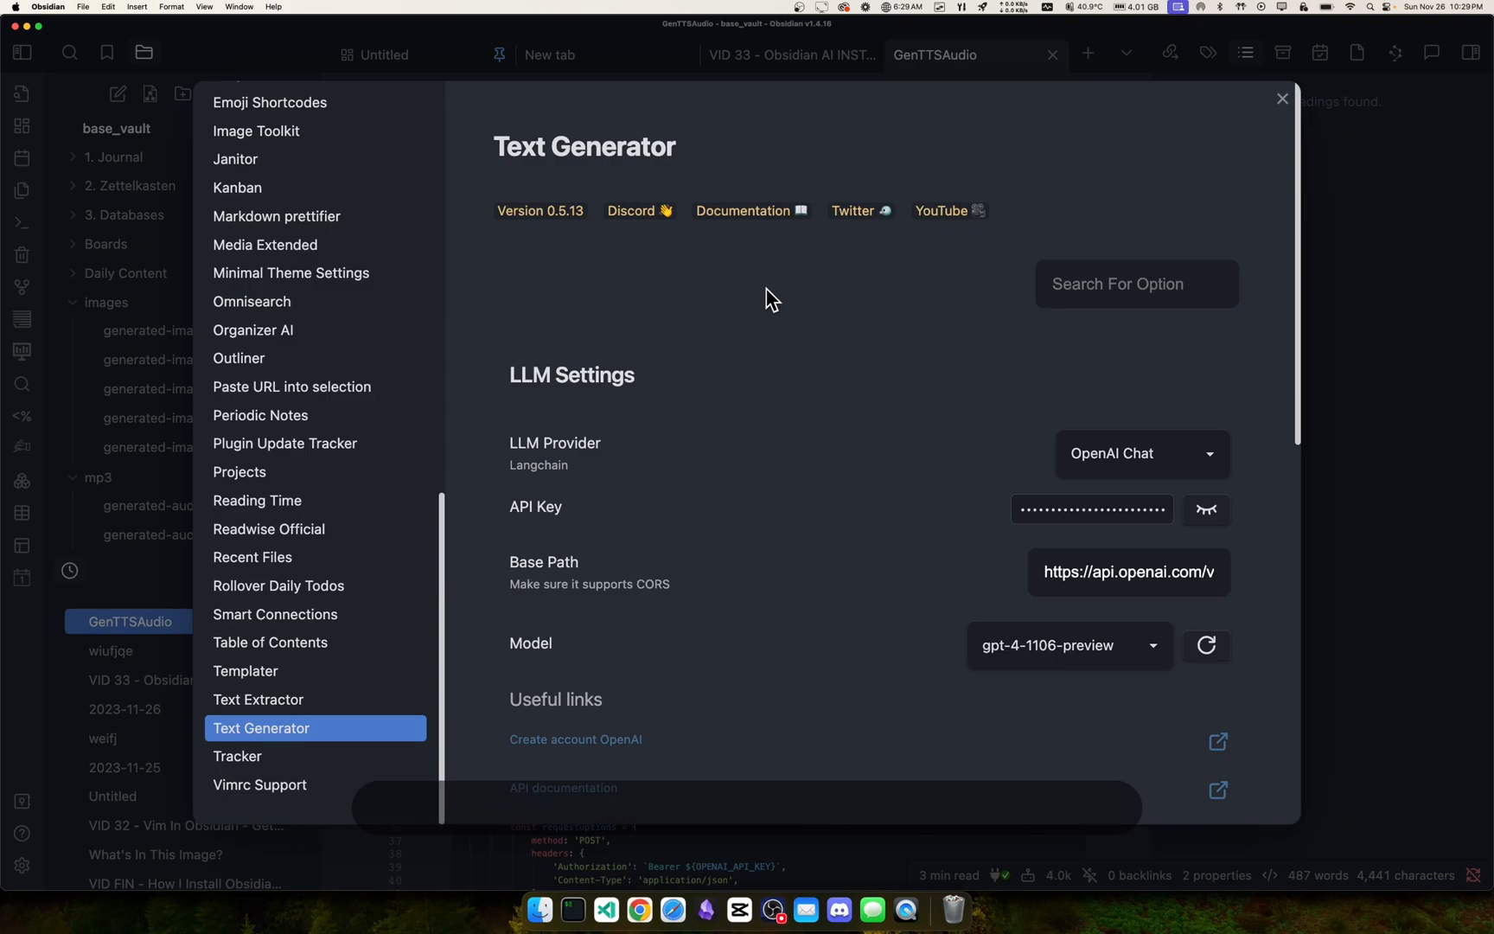
Step: Filter Text Generator settings by 'script' and confirm the Allow scripts toggle is on
{"action": "left_click", "coordinate": [1136, 283]}
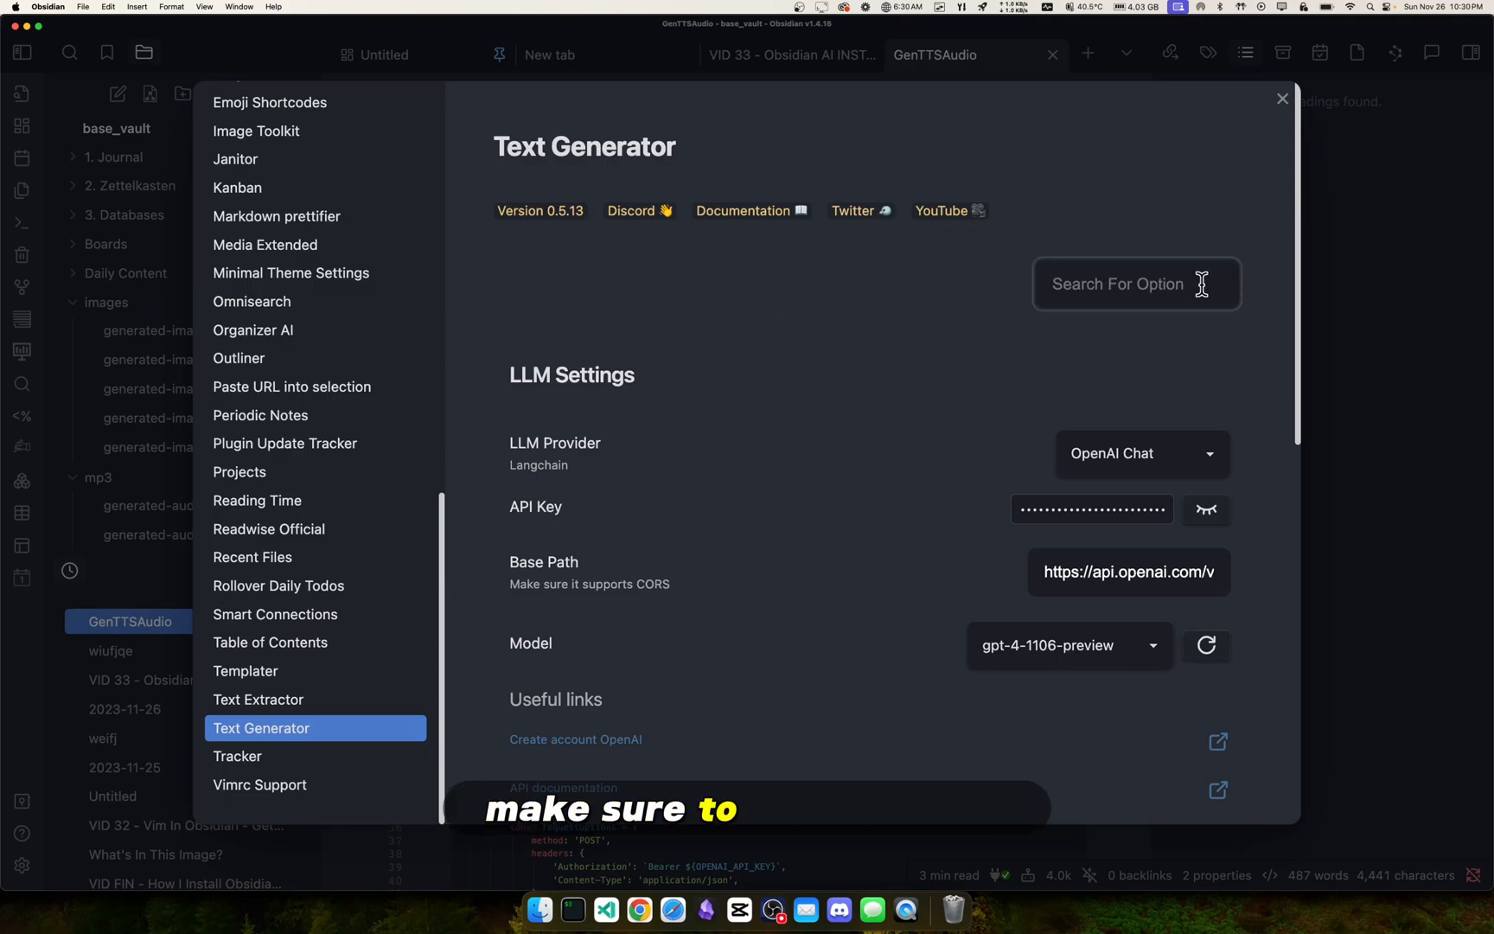
{"action": "type", "text": "script"}
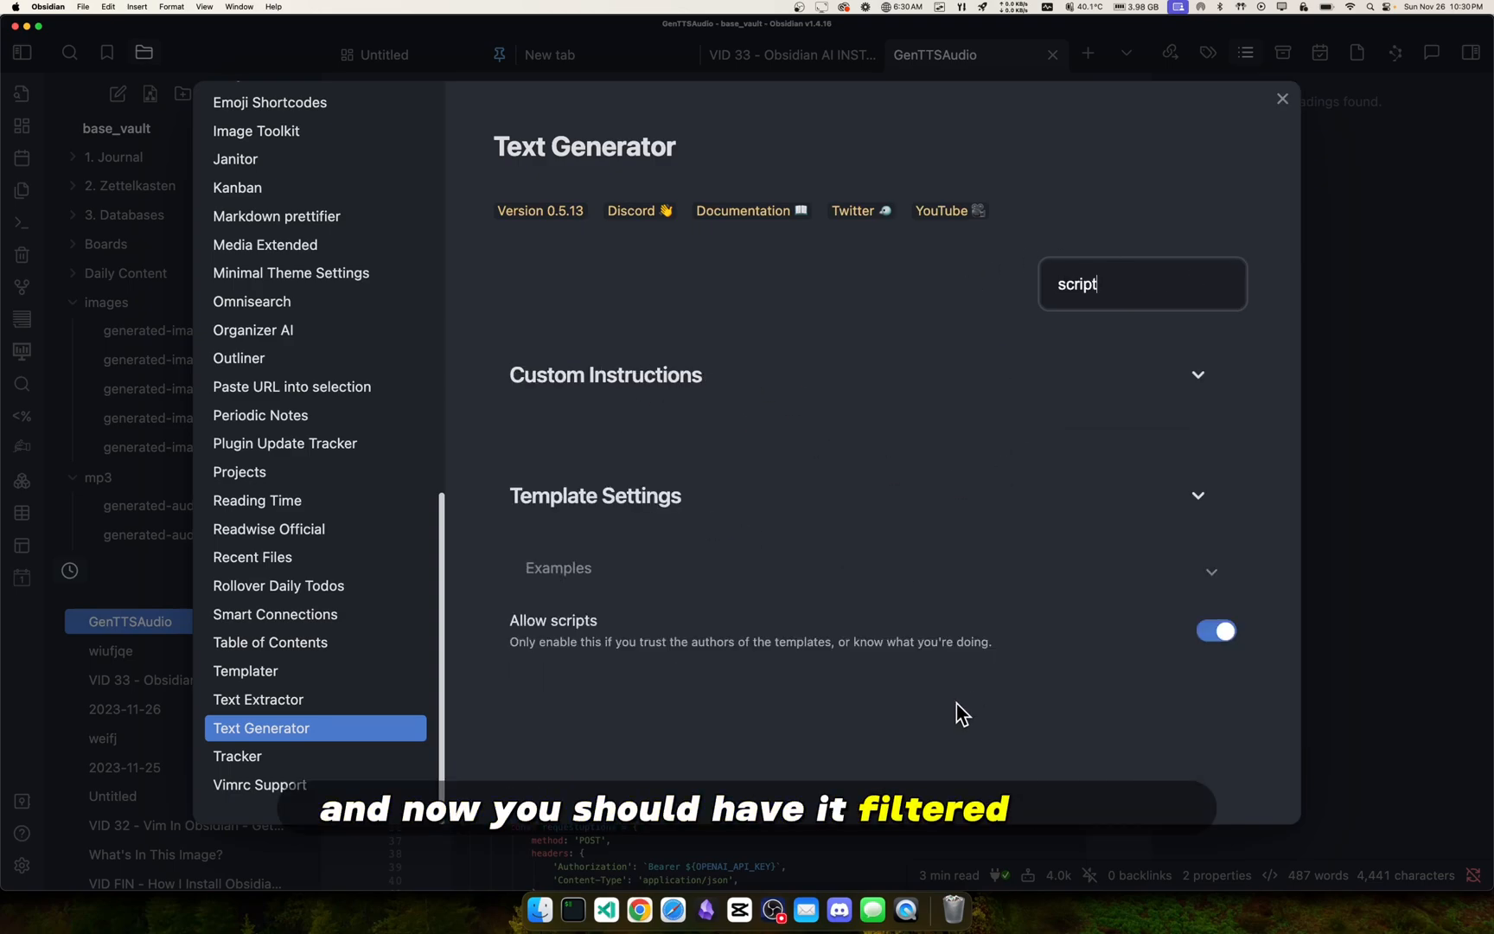
{"action": "mouse_move", "coordinate": [508, 710]}
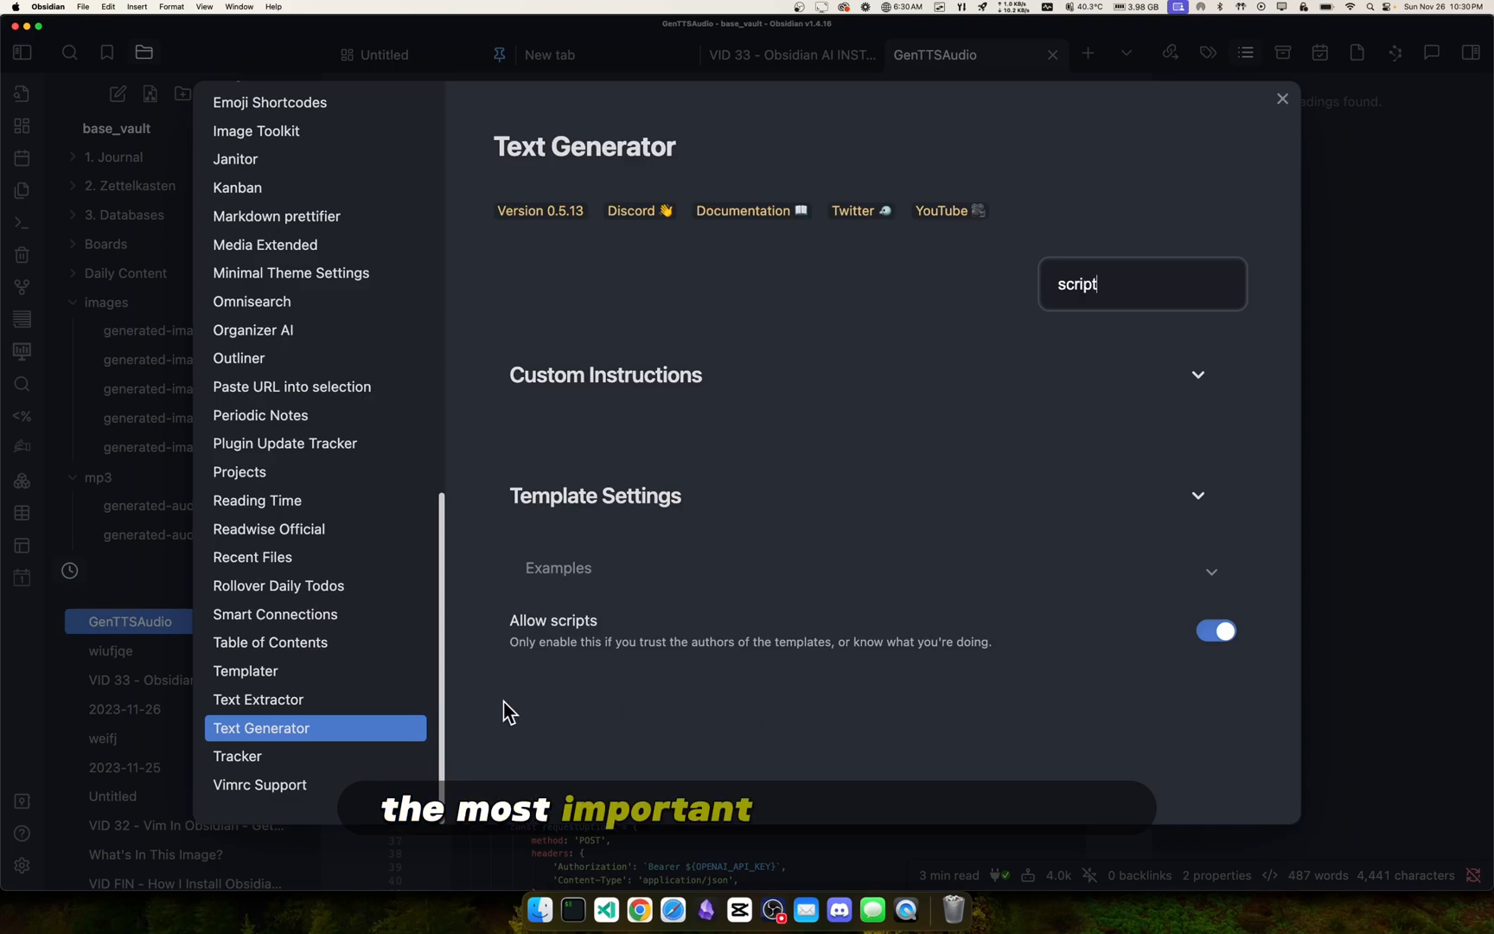
{"action": "mouse_move", "coordinate": [515, 651]}
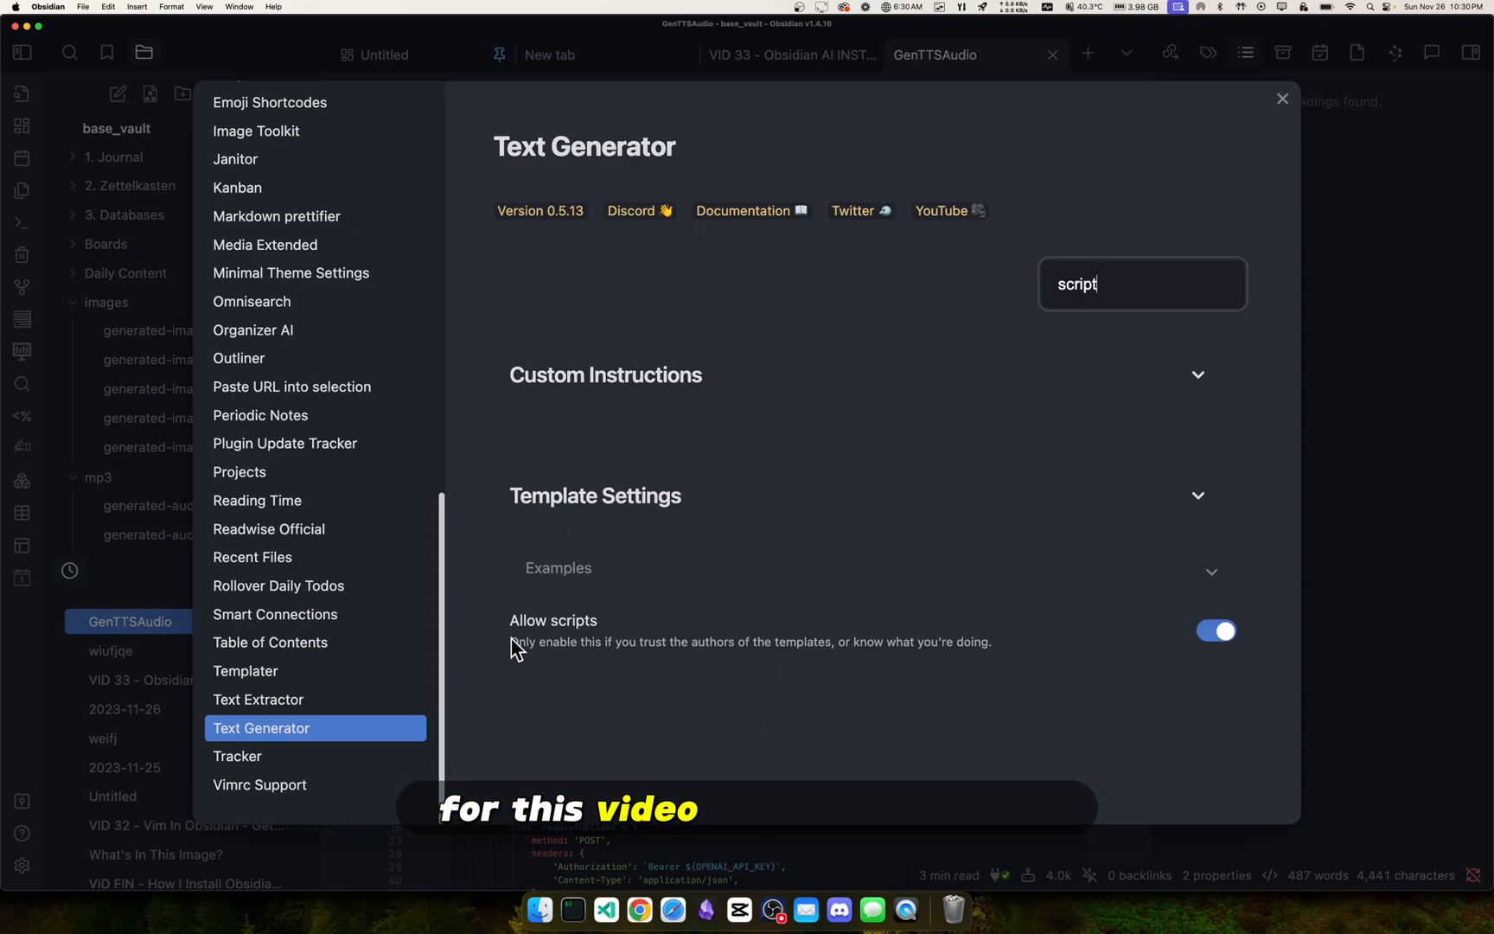
{"action": "mouse_move", "coordinate": [1220, 601]}
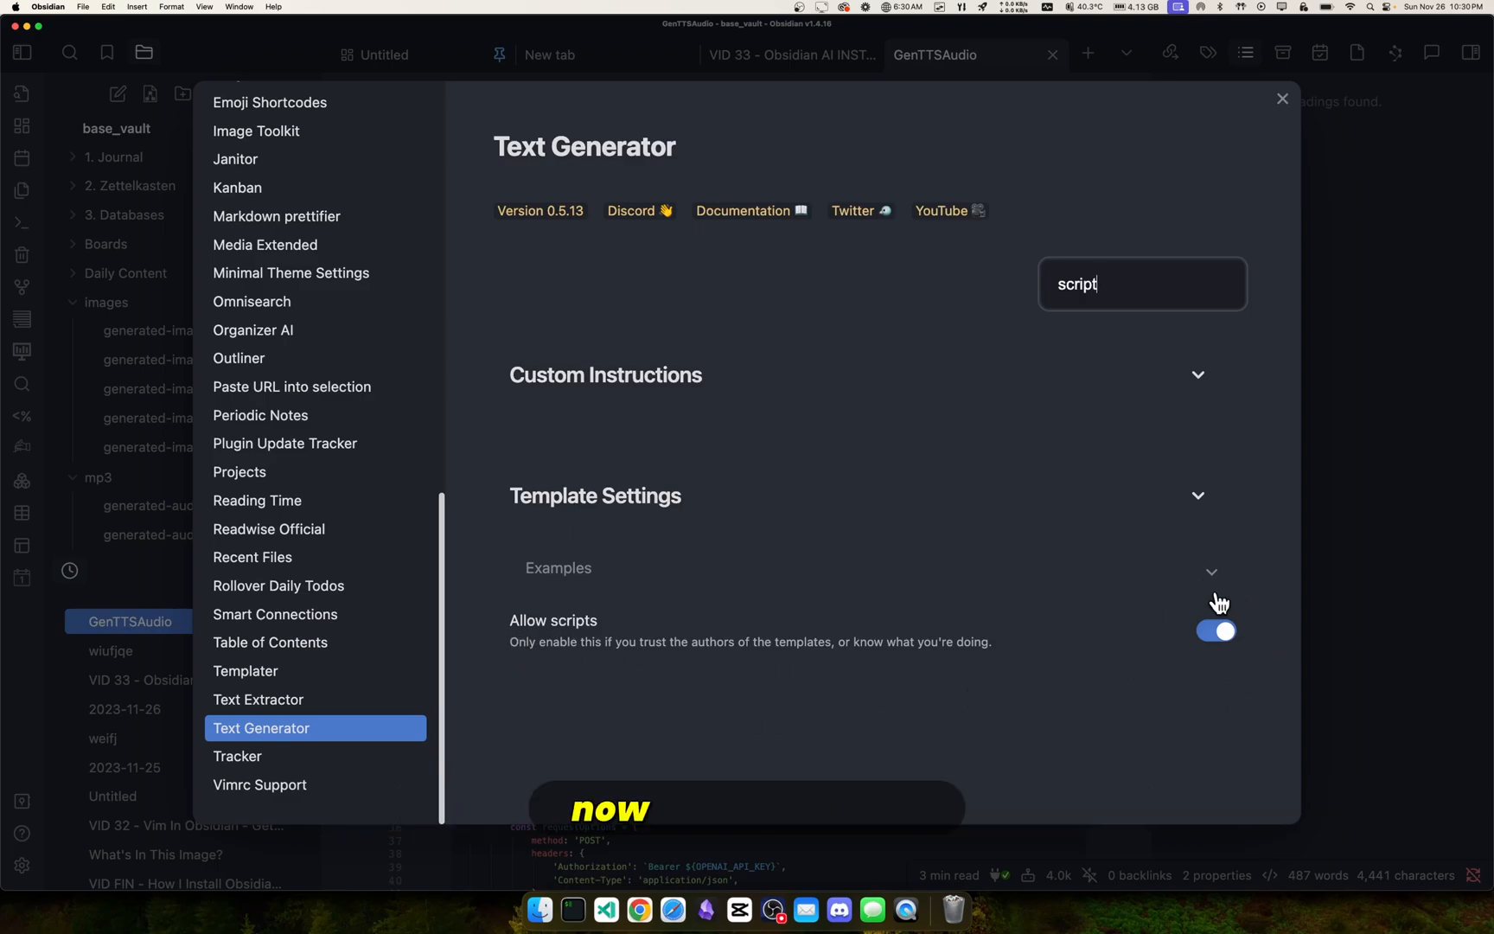
{"action": "mouse_move", "coordinate": [1225, 681]}
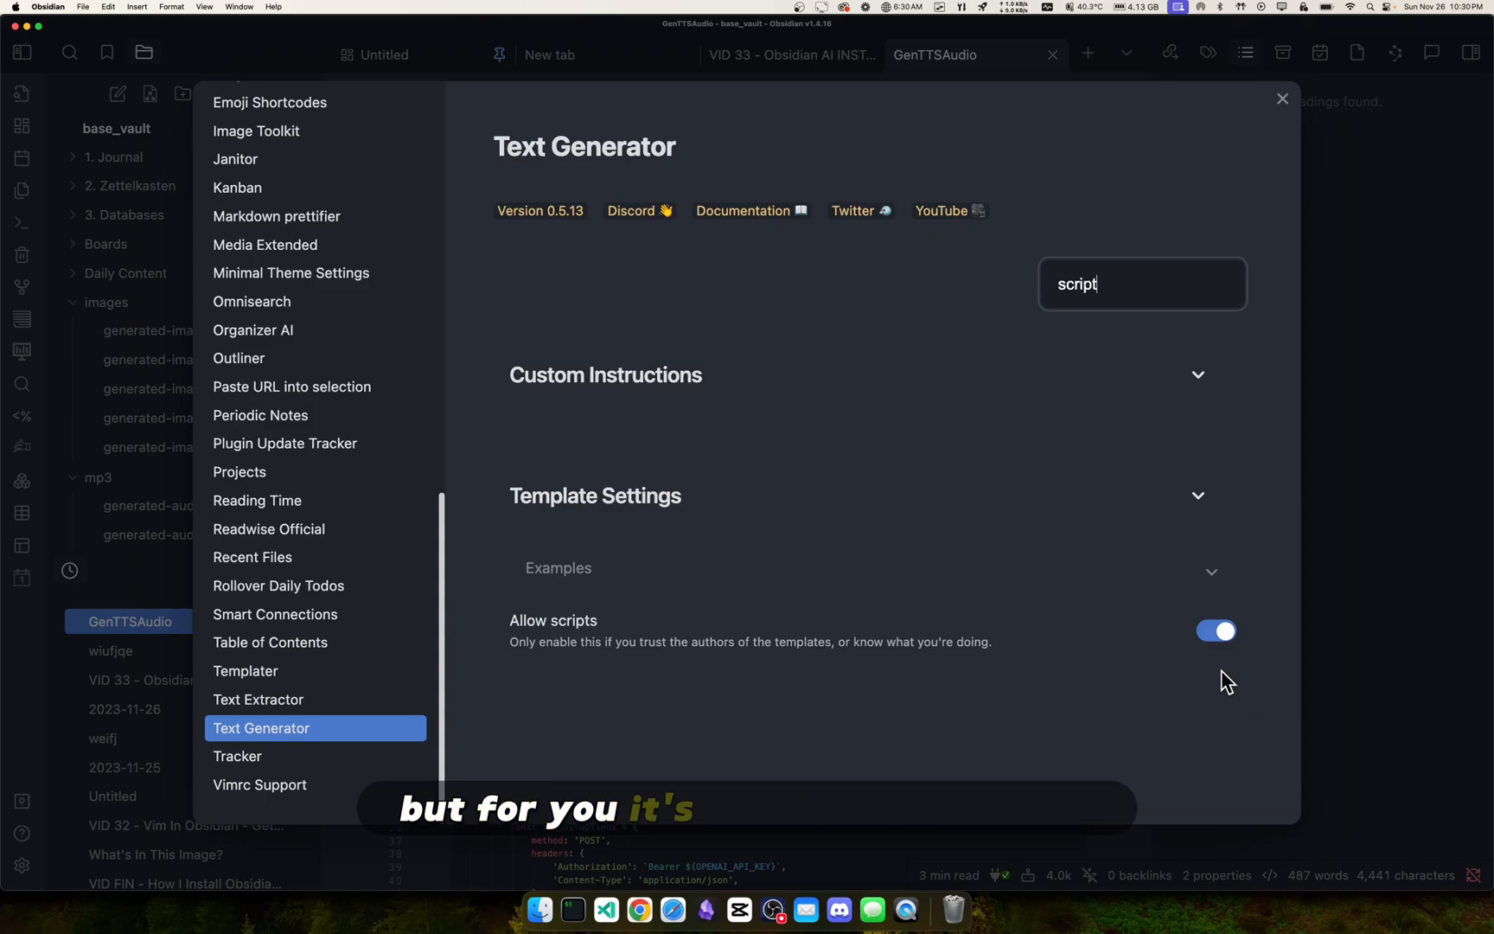
{"action": "left_click", "coordinate": [1280, 99]}
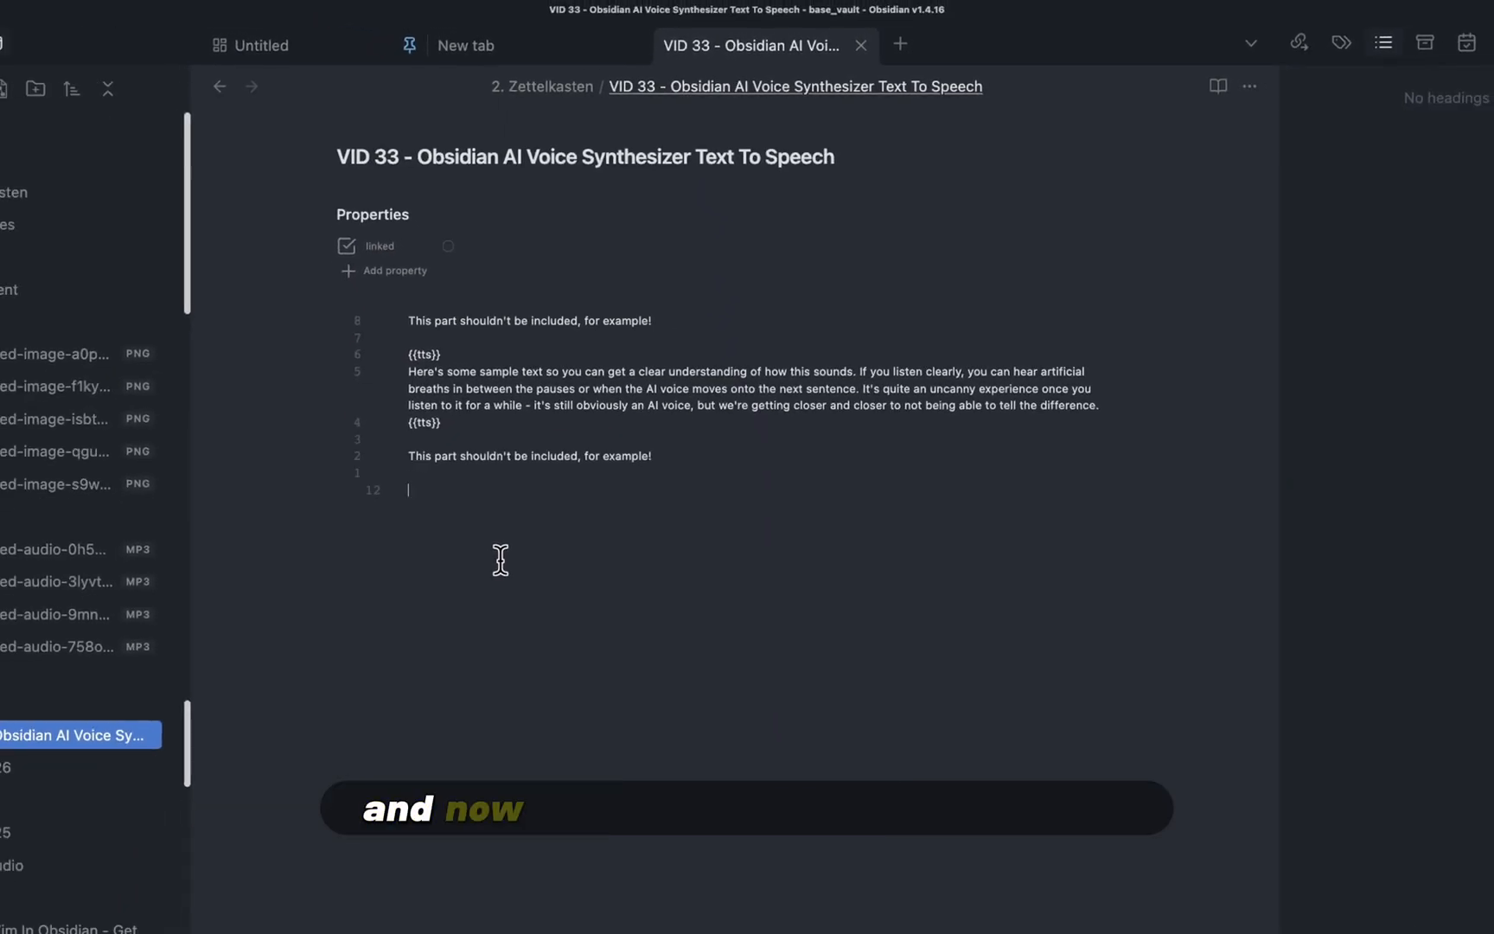
Step: Run '/tts' on an empty line to generate an audio TTS file
{"action": "type", "text": "/"}
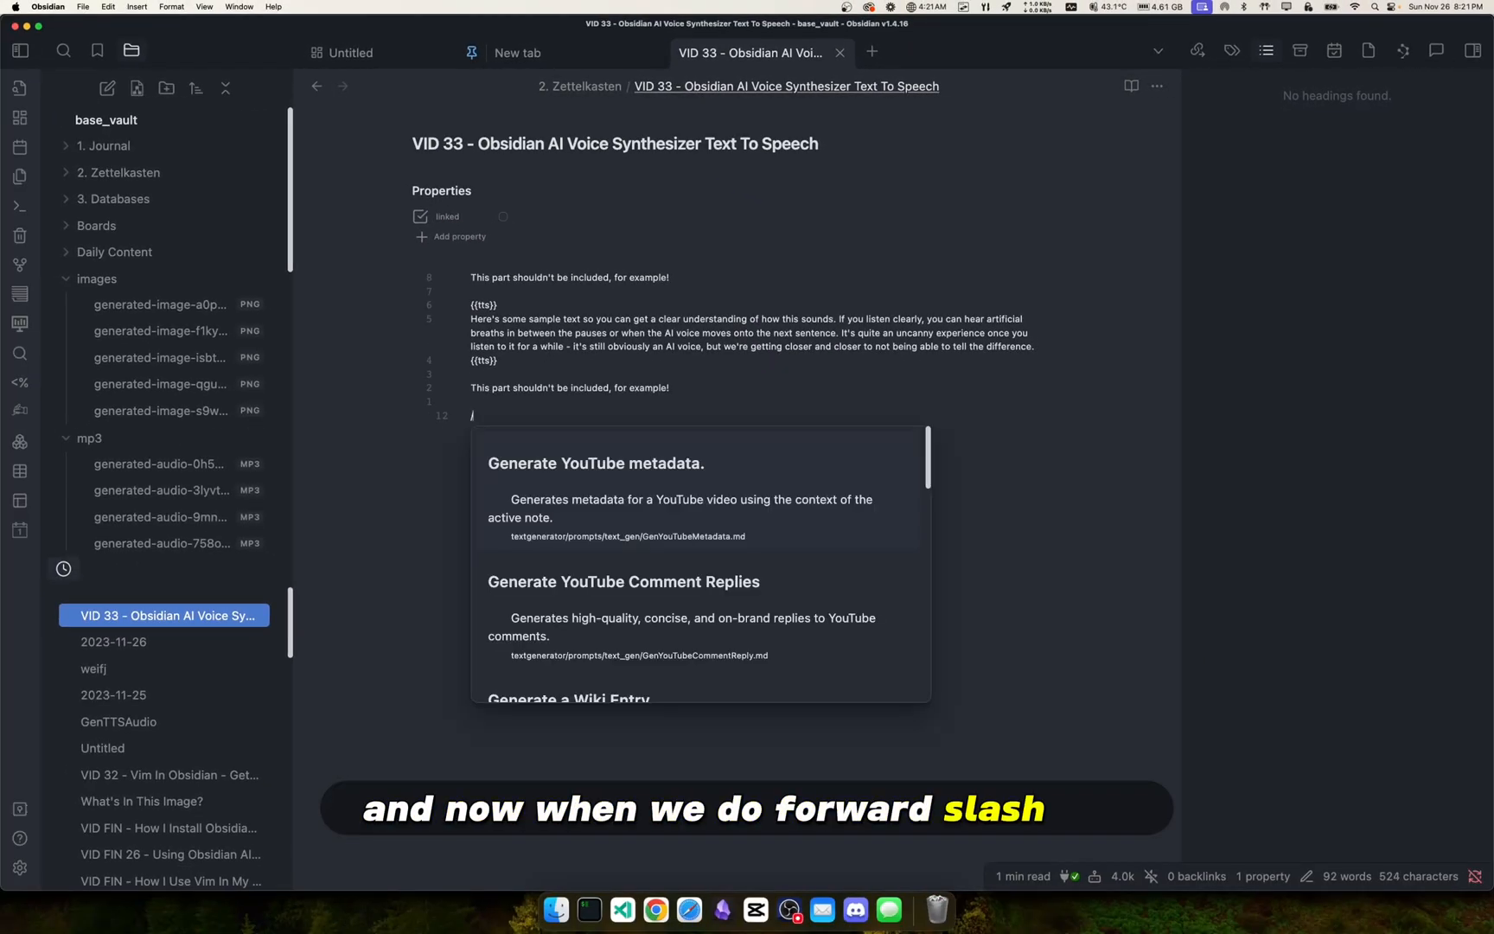
{"action": "type", "text": "tts"}
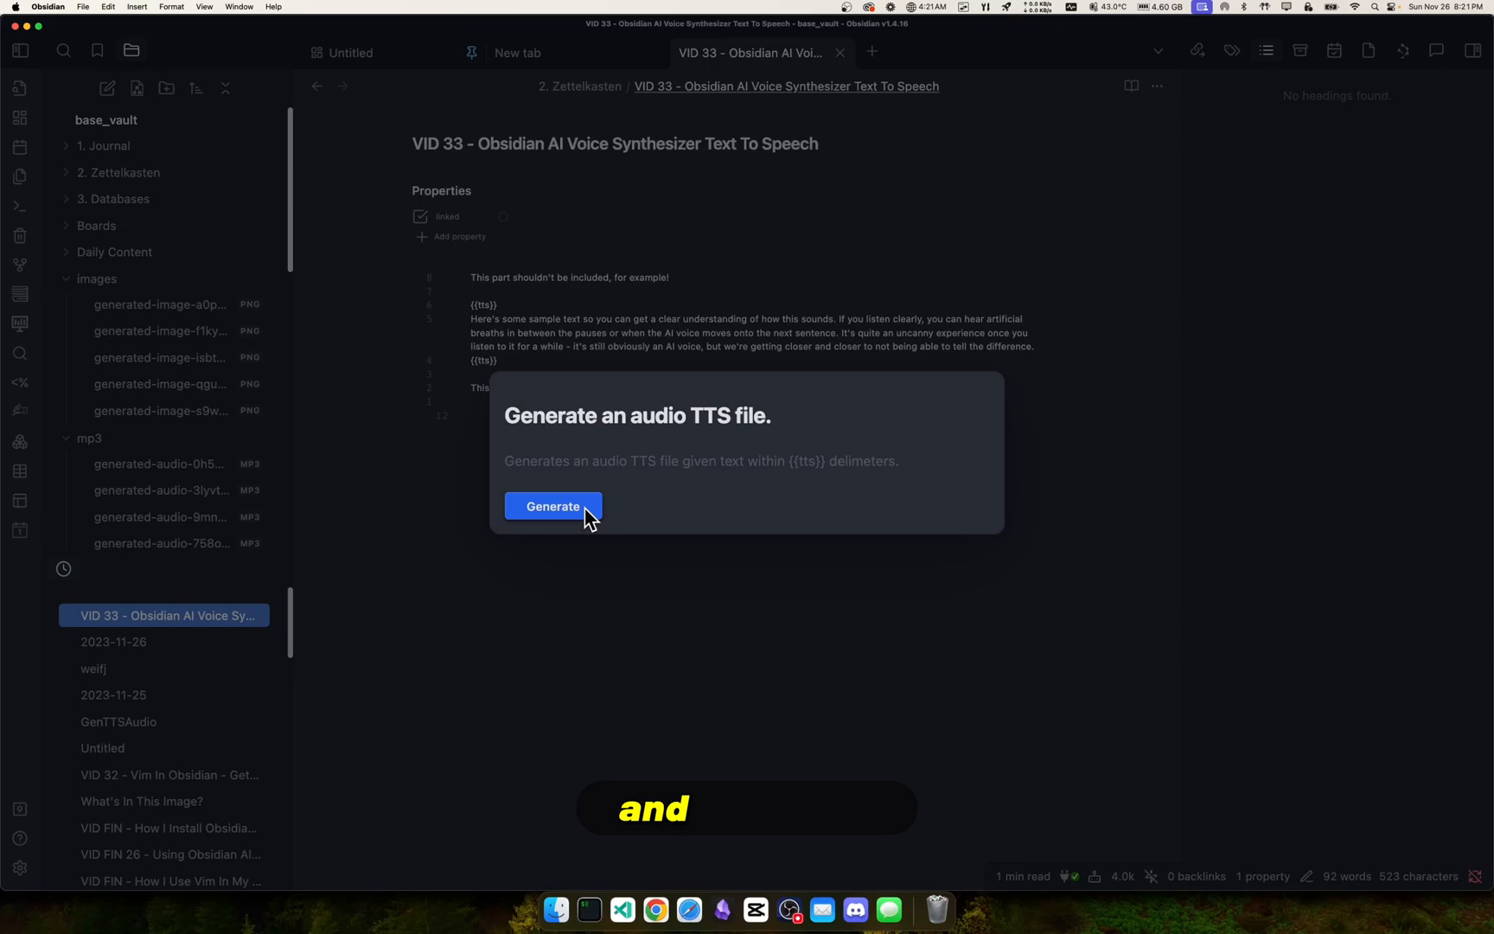
{"action": "left_click", "coordinate": [553, 506]}
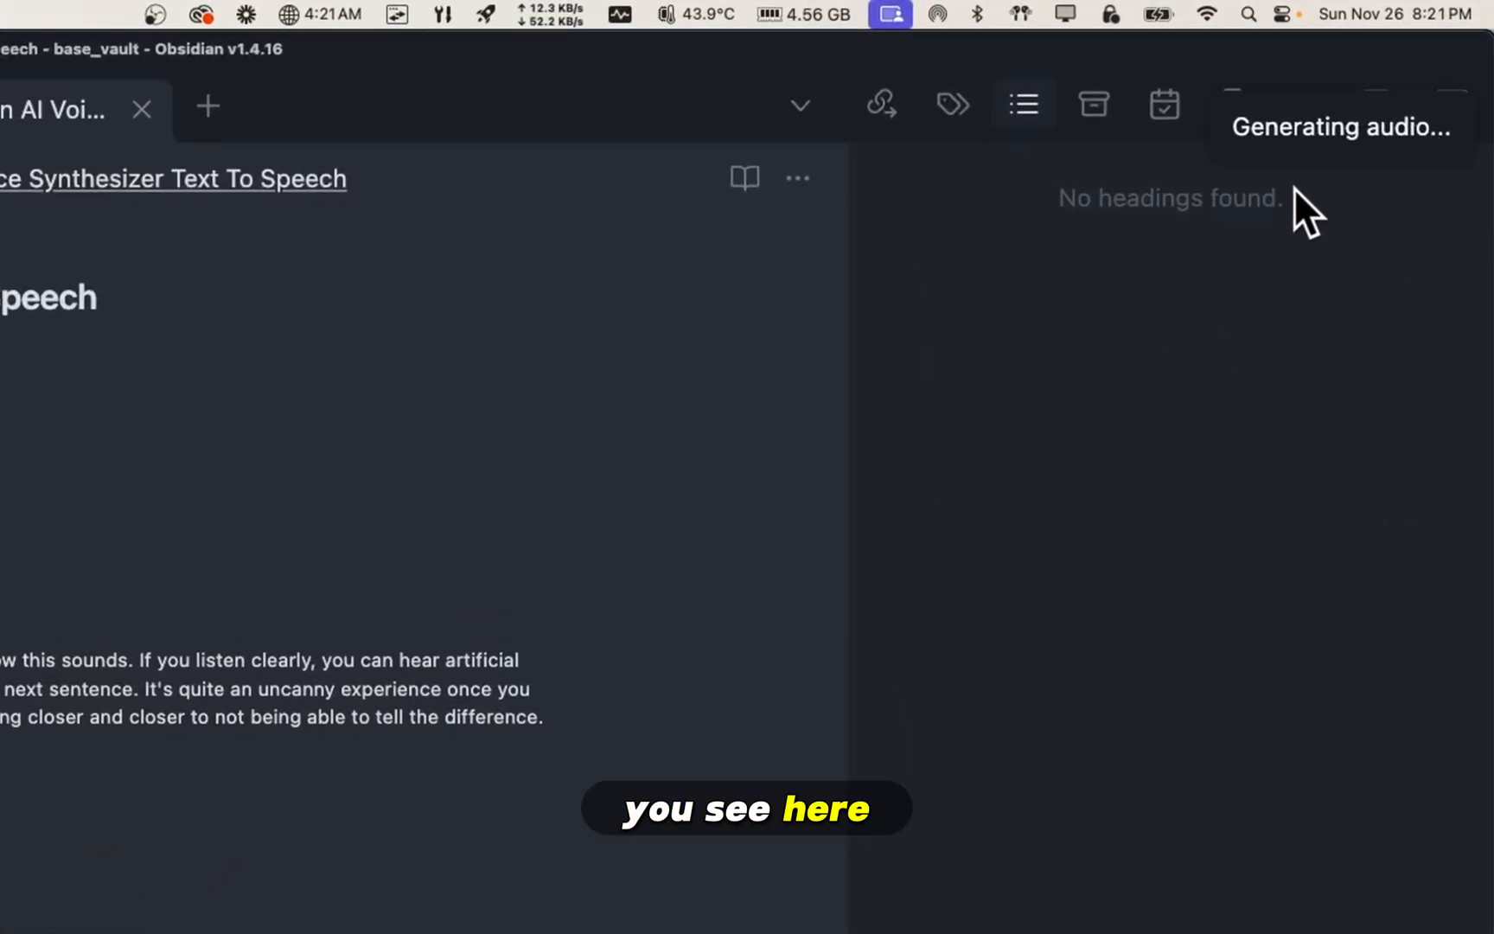
{"action": "mouse_move", "coordinate": [1403, 601]}
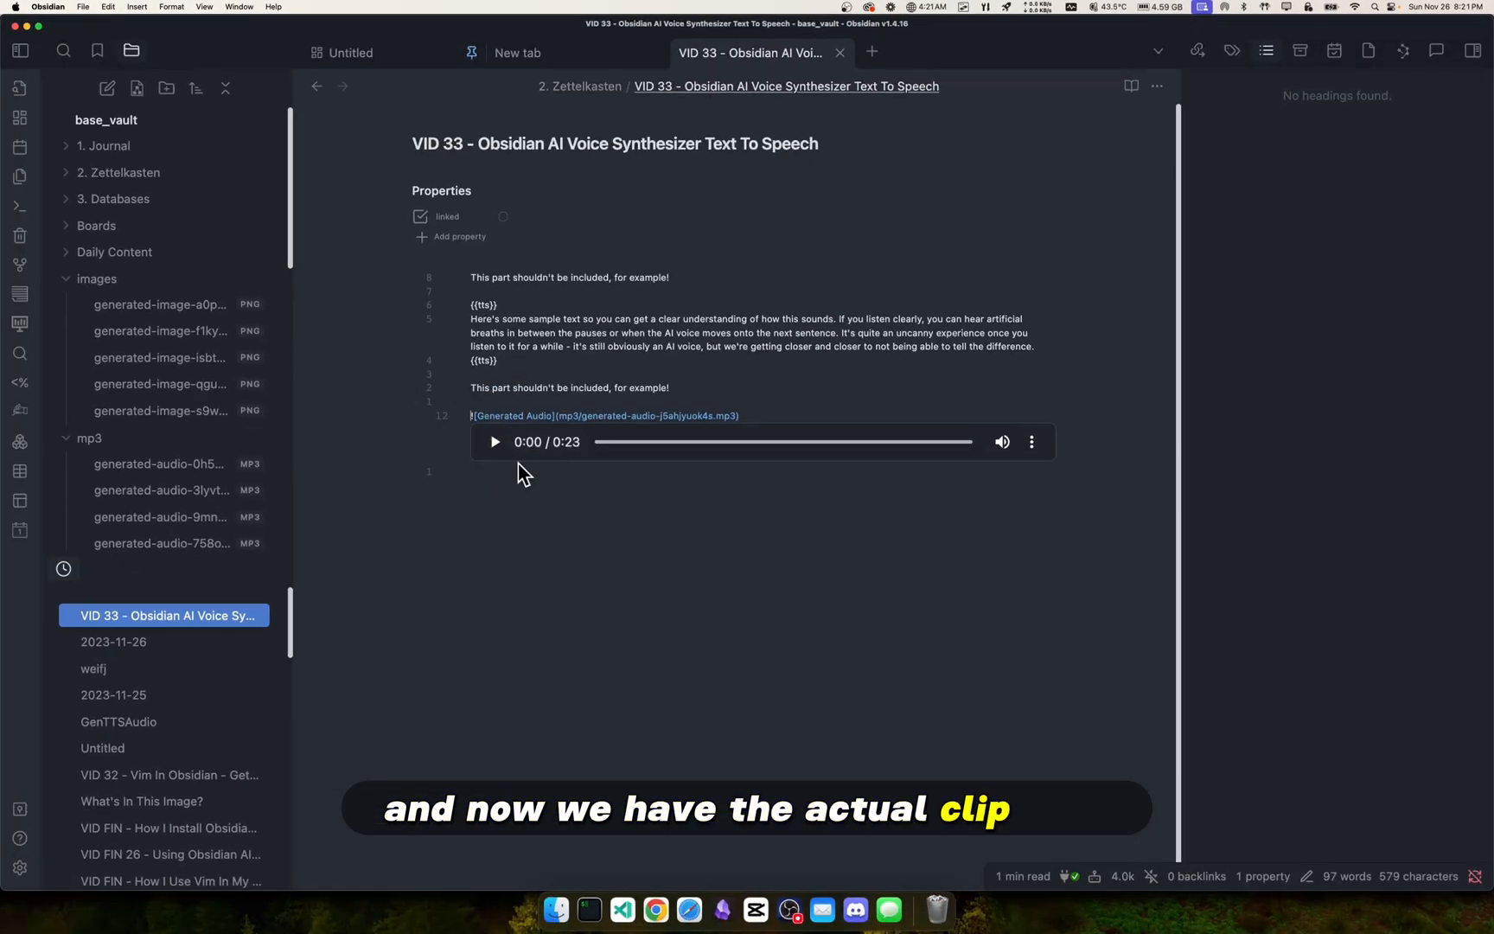
{"action": "mouse_move", "coordinate": [493, 441]}
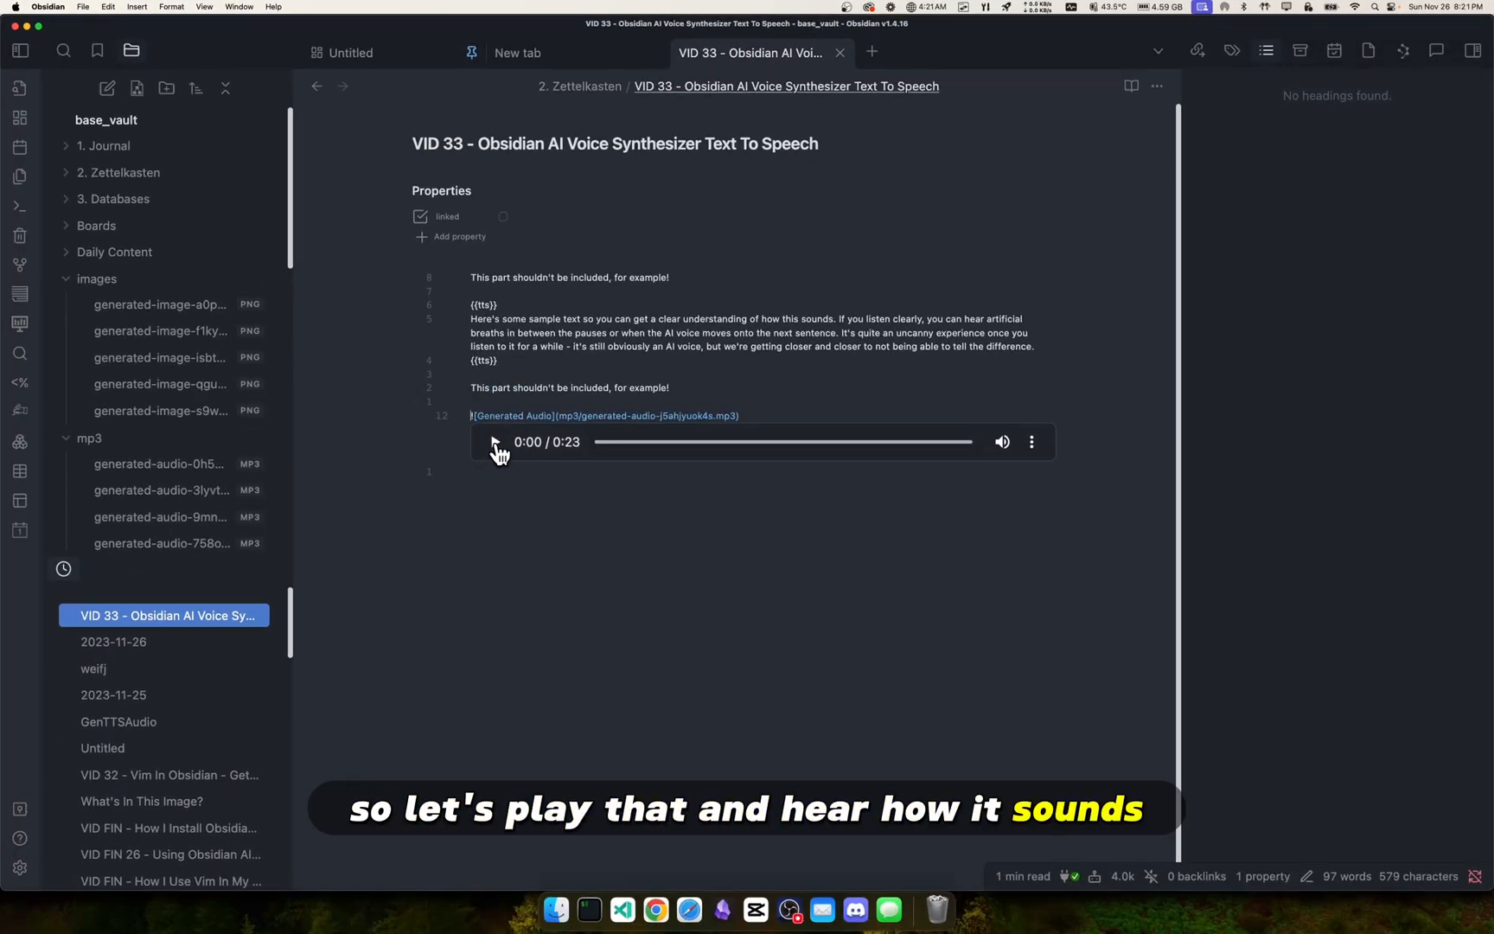
Step: Play the 23-second TTS clip in the embedded audio player
{"action": "left_click", "coordinate": [494, 441]}
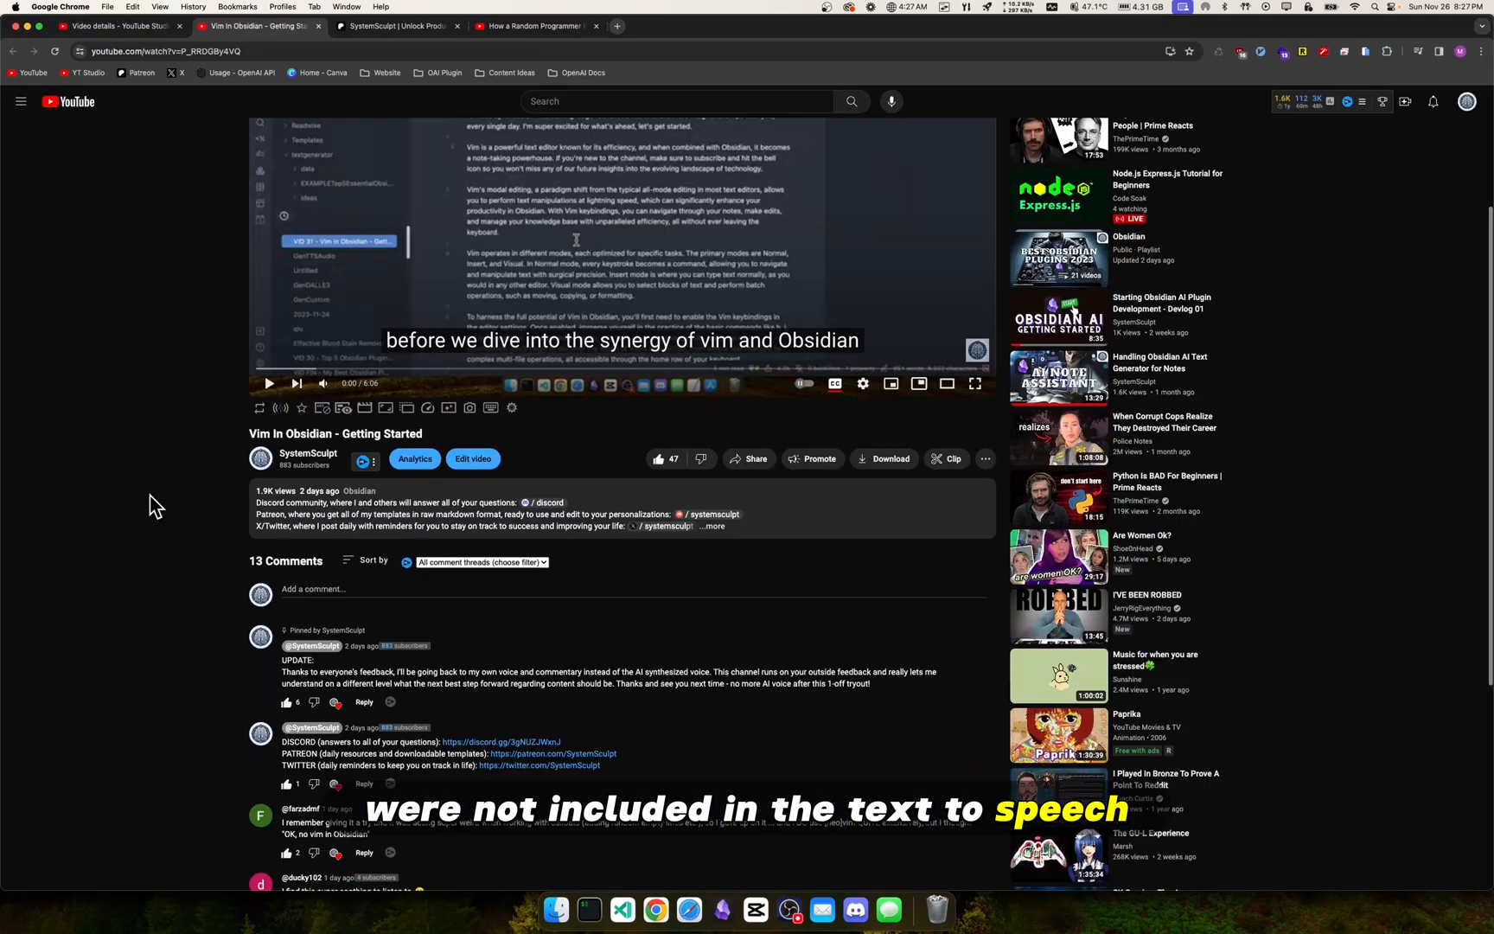
{"action": "scroll", "scroll_direction": "down", "scroll_amount": 3}
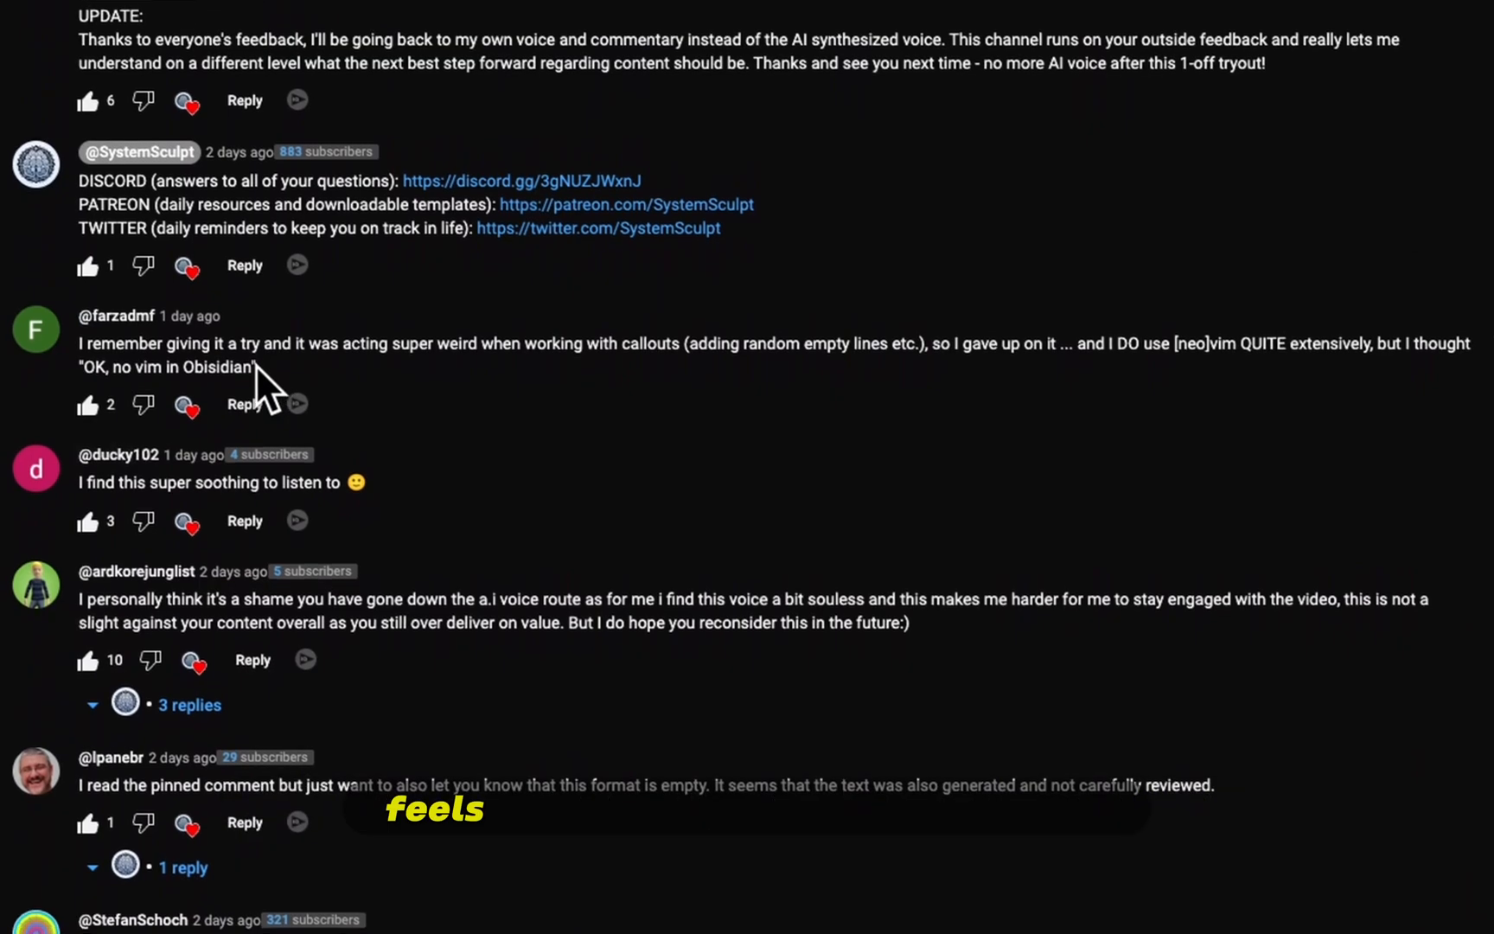
{"action": "scroll", "scroll_direction": "down", "scroll_amount": 3}
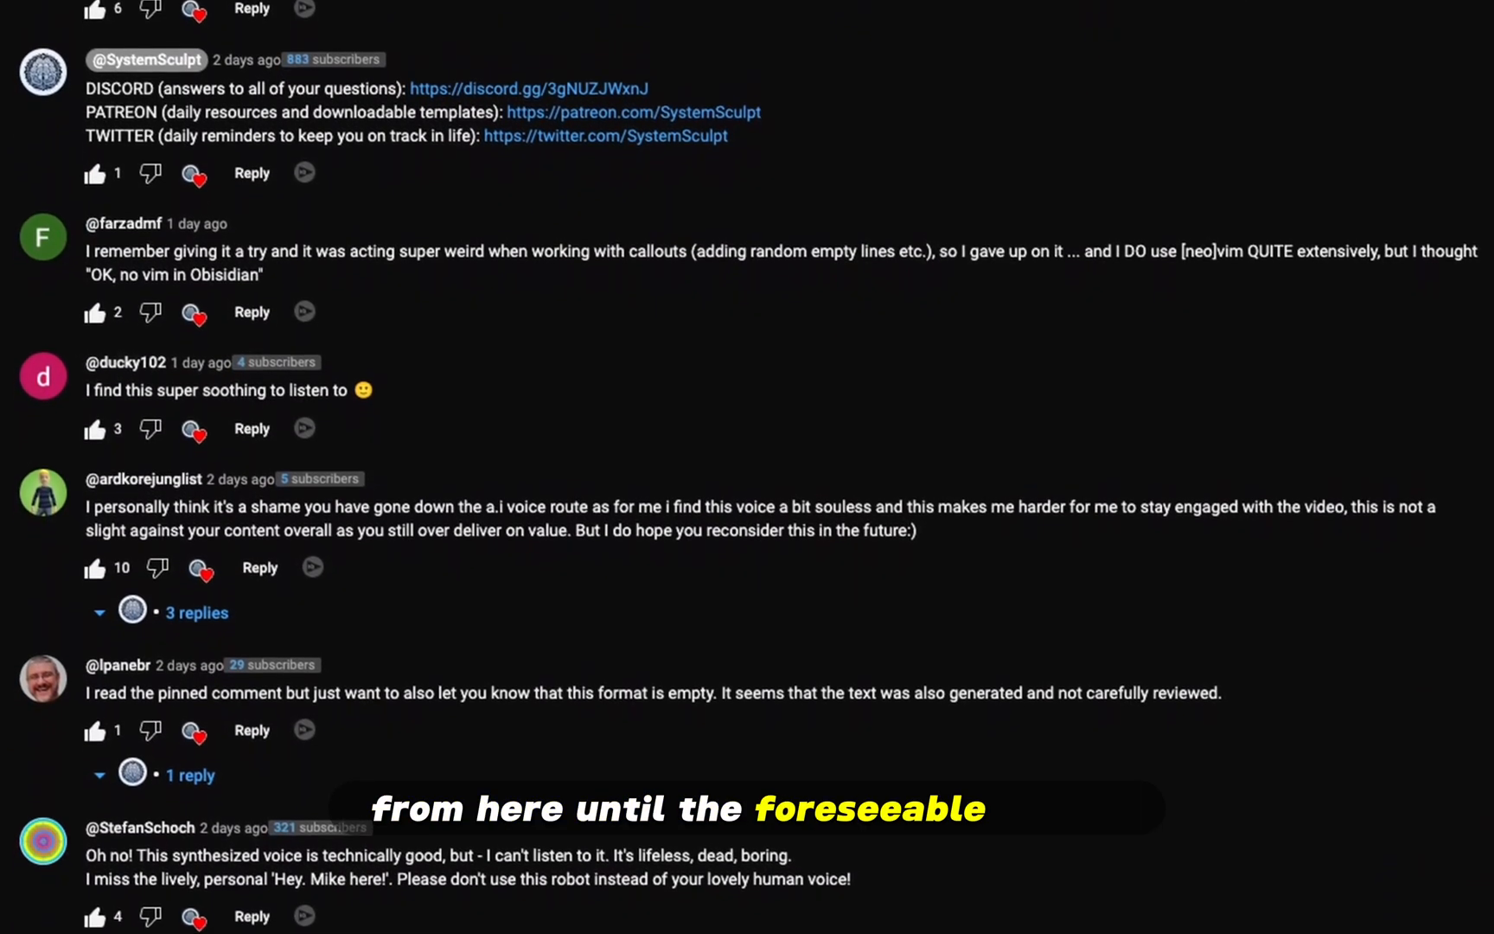
{"action": "scroll", "scroll_direction": "down", "scroll_amount": 3}
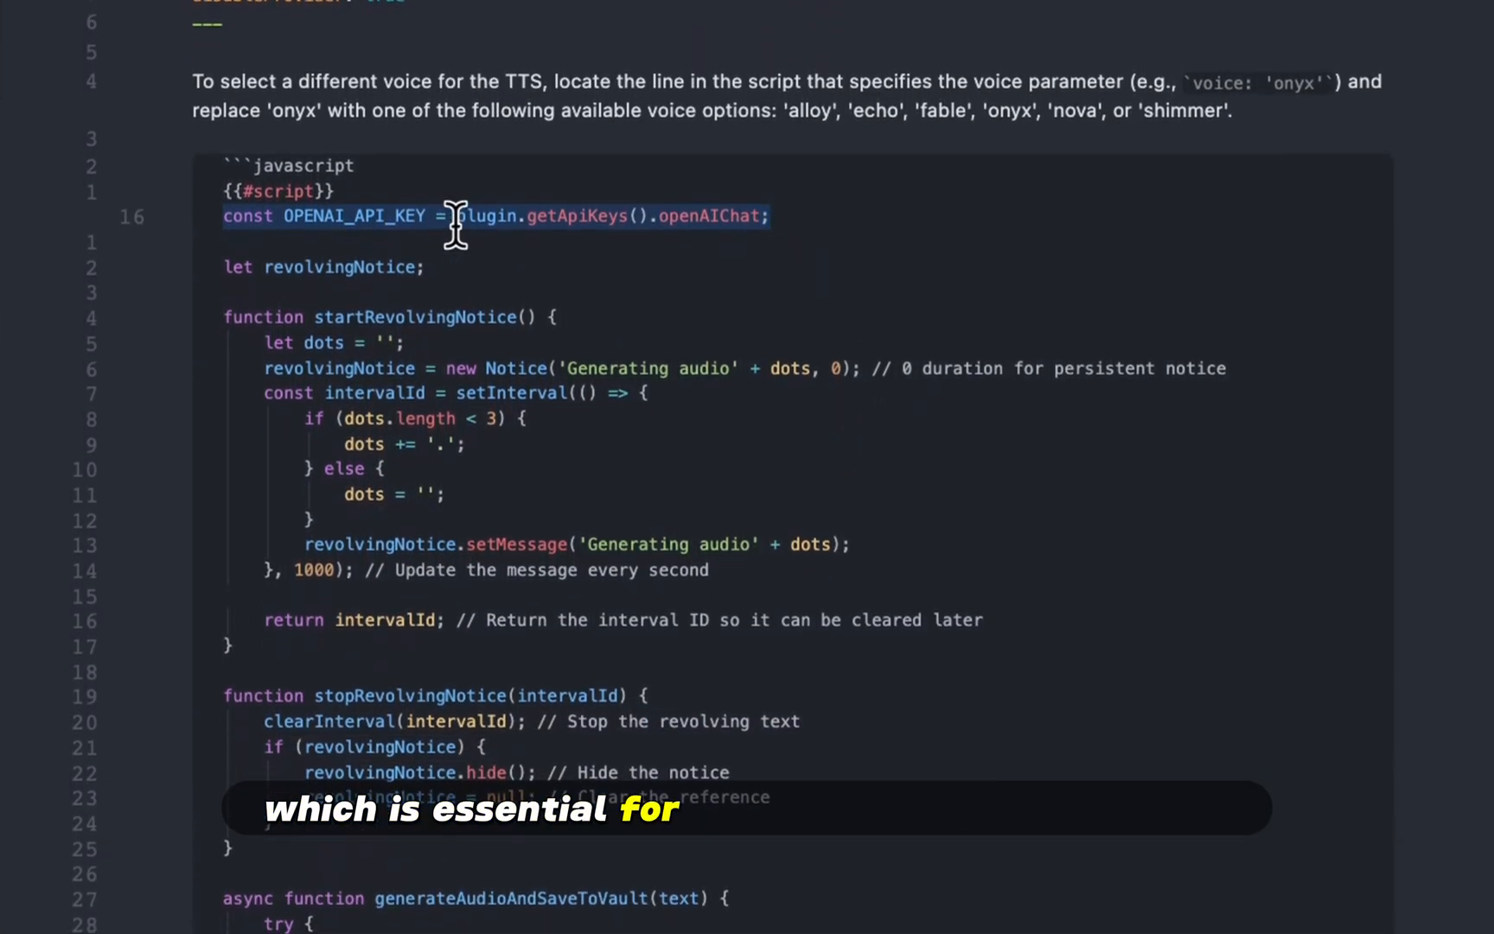
Step: Scroll up and down through the GenTTSAudio template script to review its code
{"action": "scroll", "scroll_direction": "up", "scroll_amount": 3}
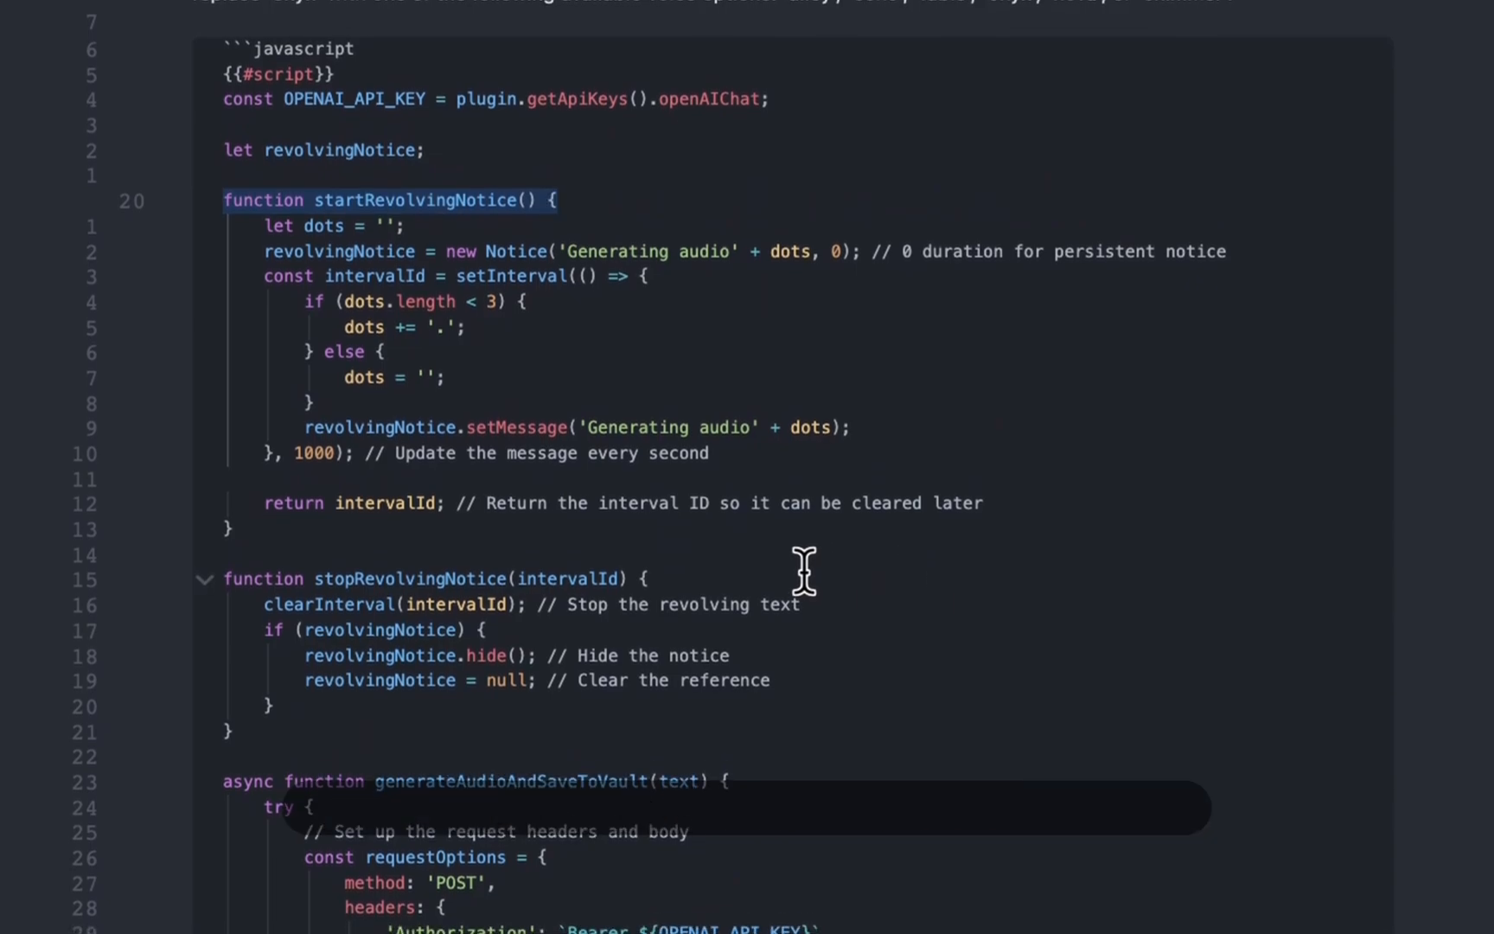
{"action": "scroll", "scroll_direction": "down", "scroll_amount": 3}
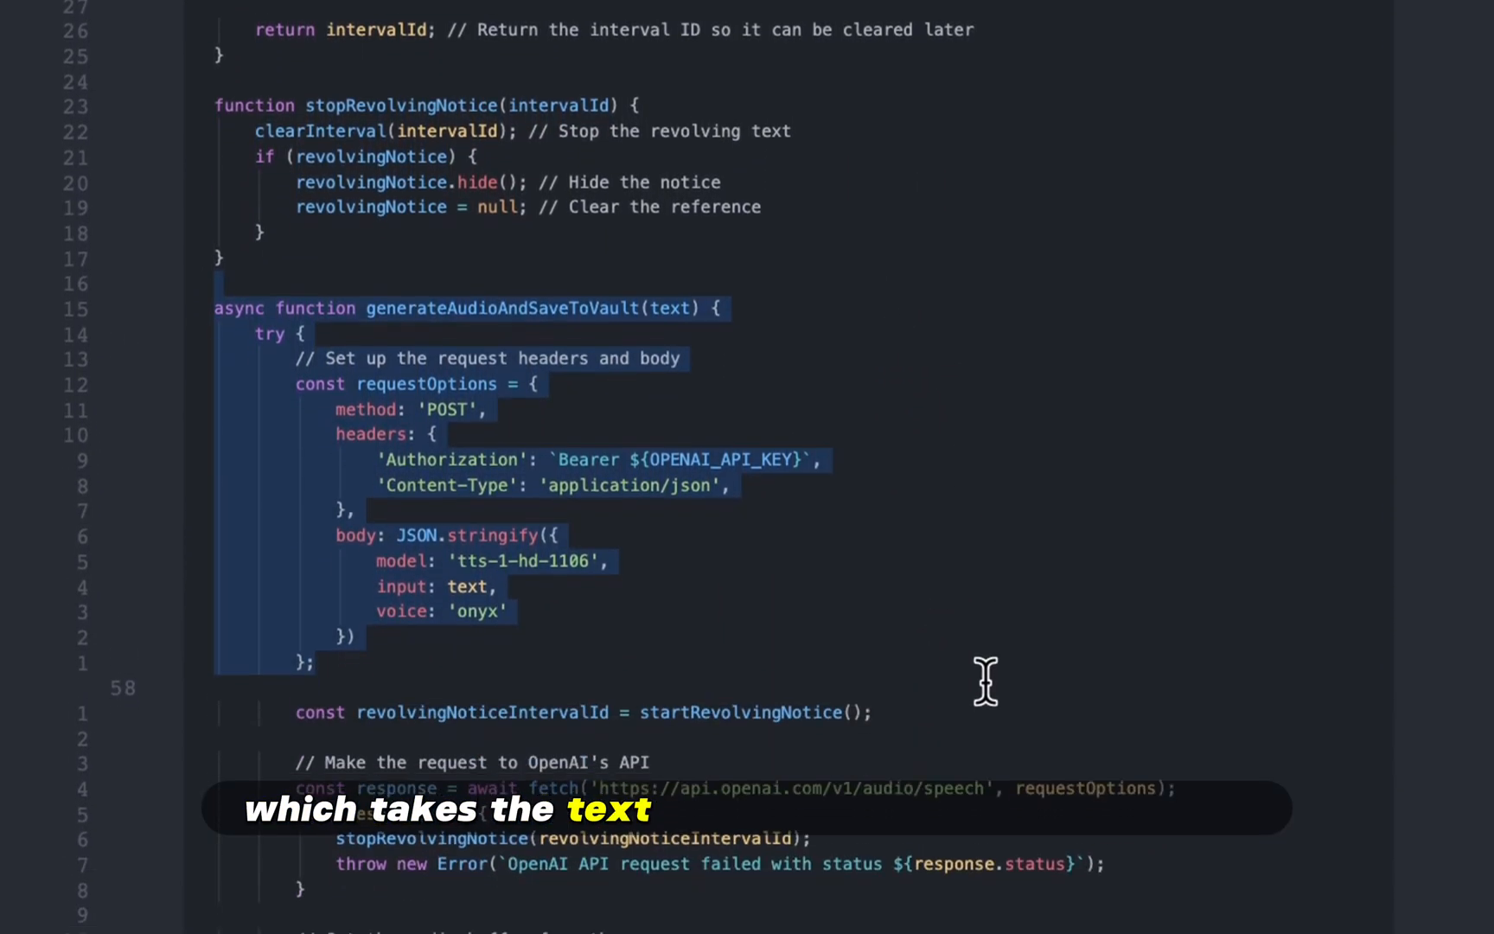
{"action": "scroll", "scroll_direction": "down", "scroll_amount": 3}
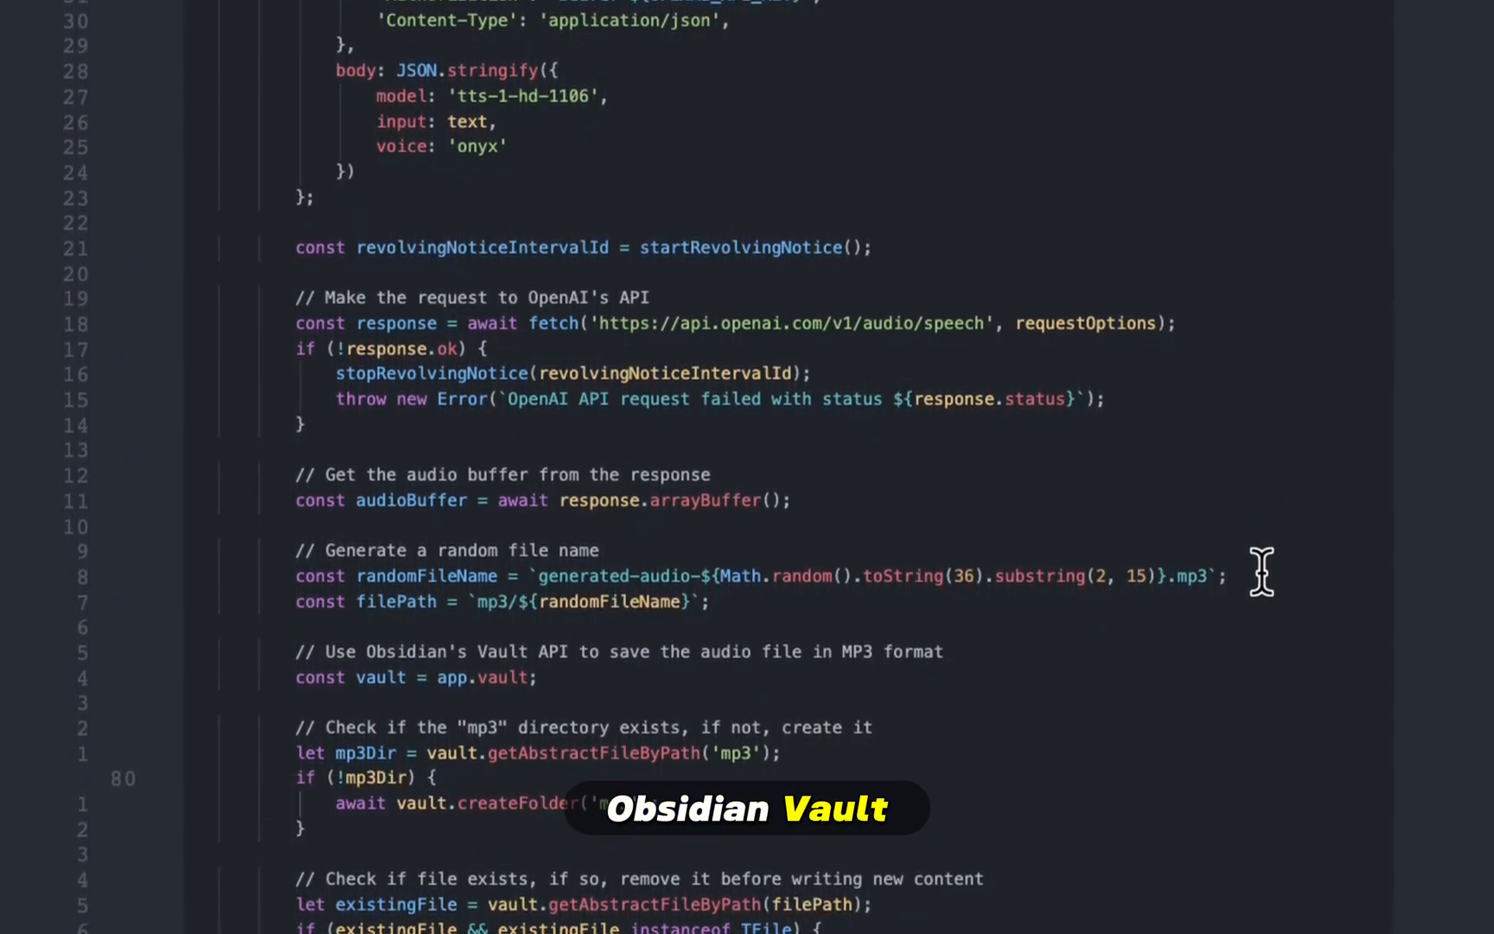
{"action": "scroll", "scroll_direction": "down", "scroll_amount": 3}
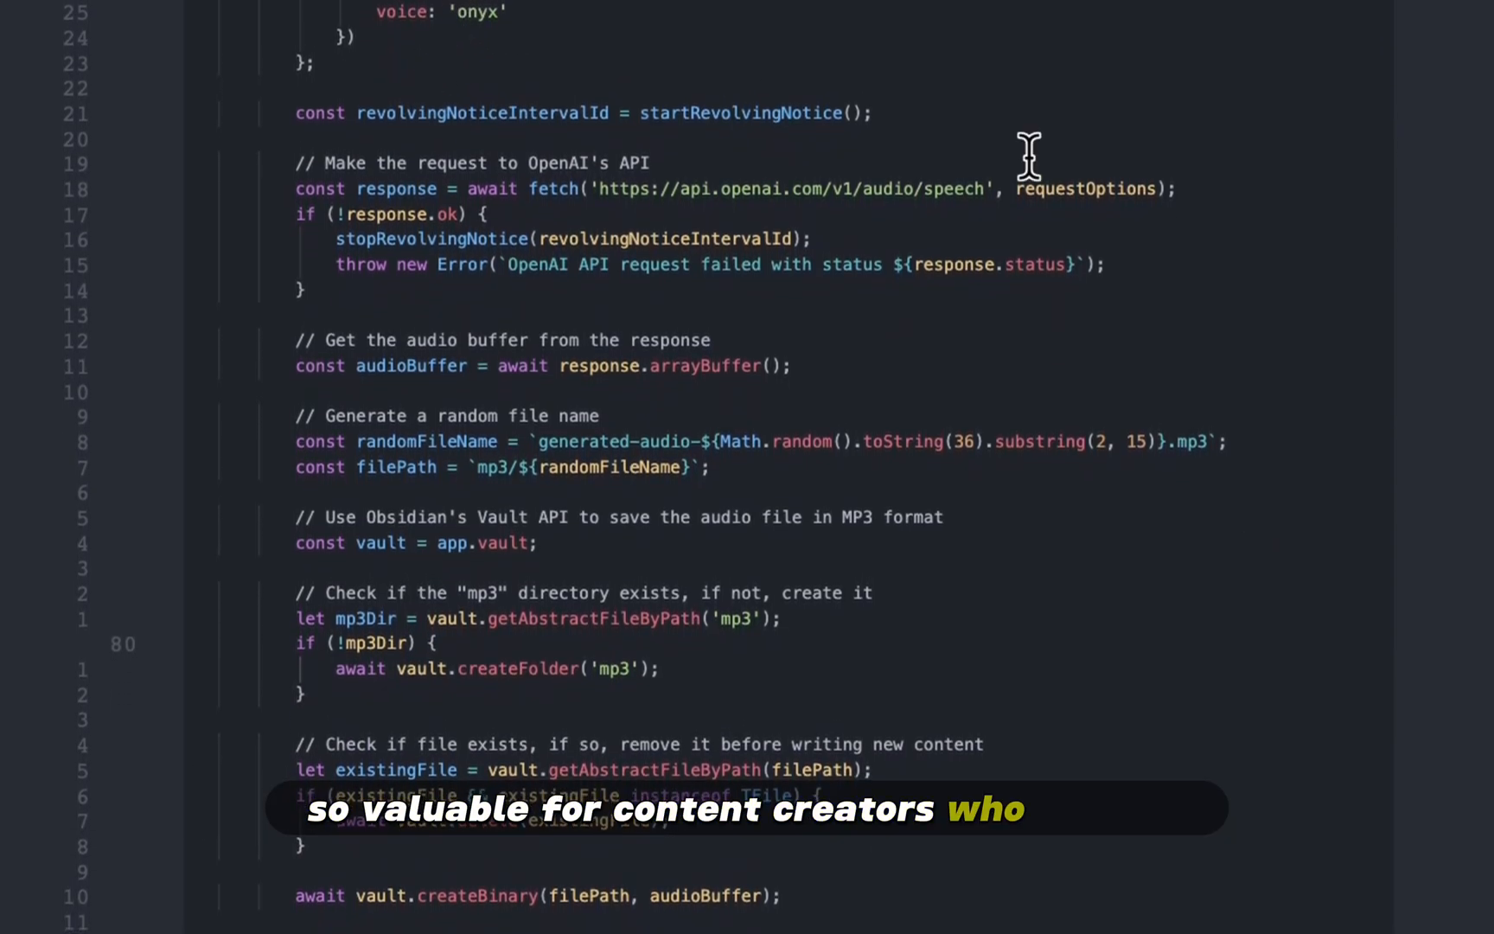
{"action": "scroll", "scroll_direction": "down", "scroll_amount": 3}
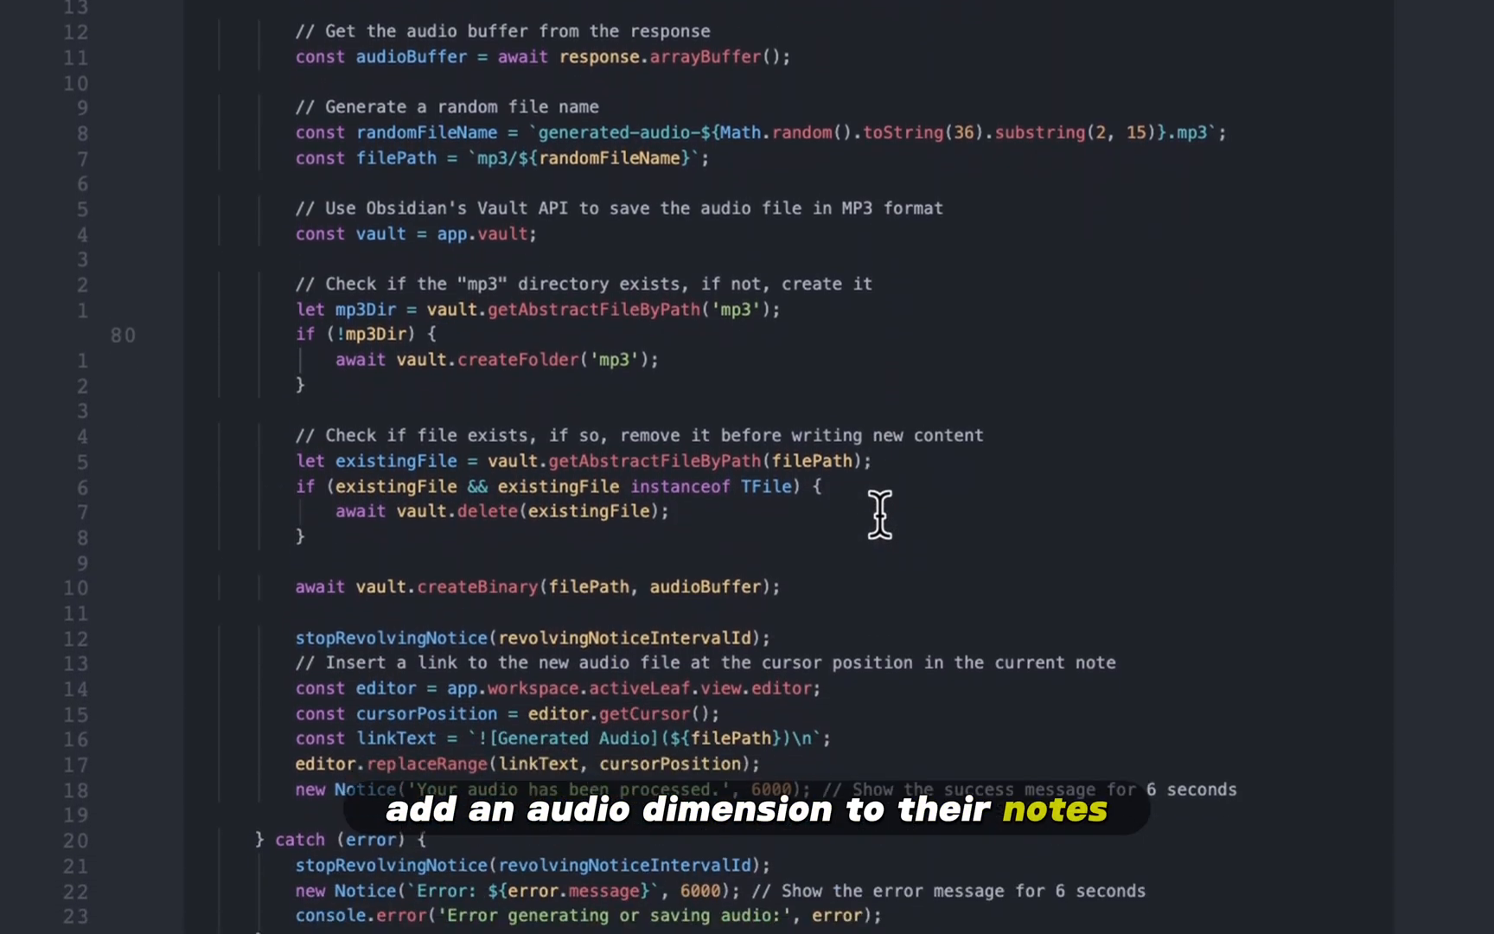
{"action": "scroll", "scroll_direction": "down", "scroll_amount": 3}
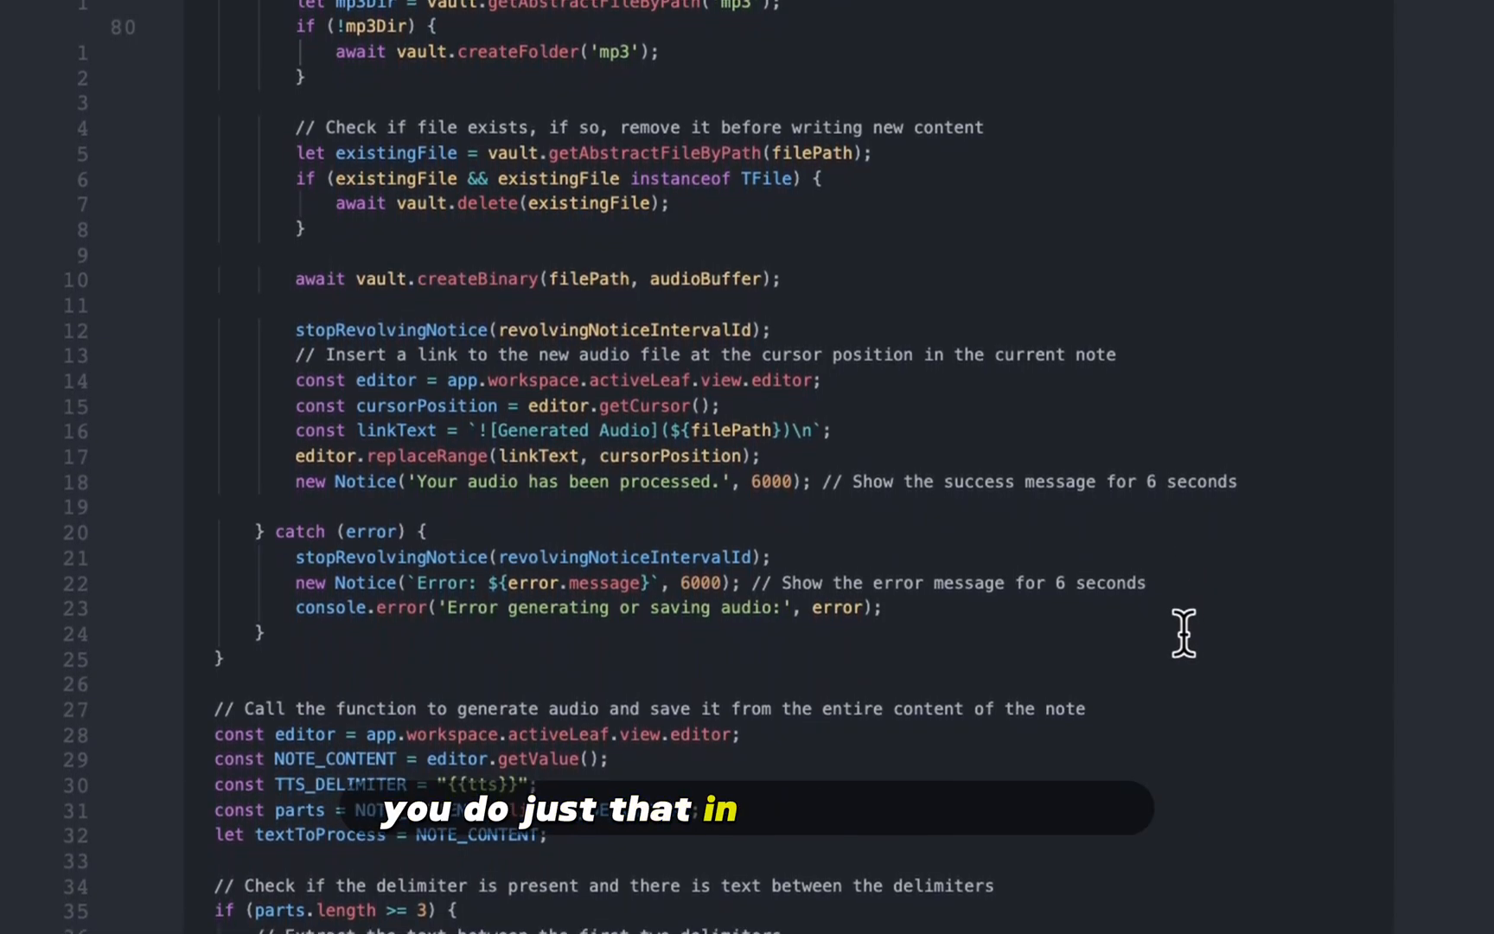
{"action": "scroll", "scroll_direction": "up", "scroll_amount": 3}
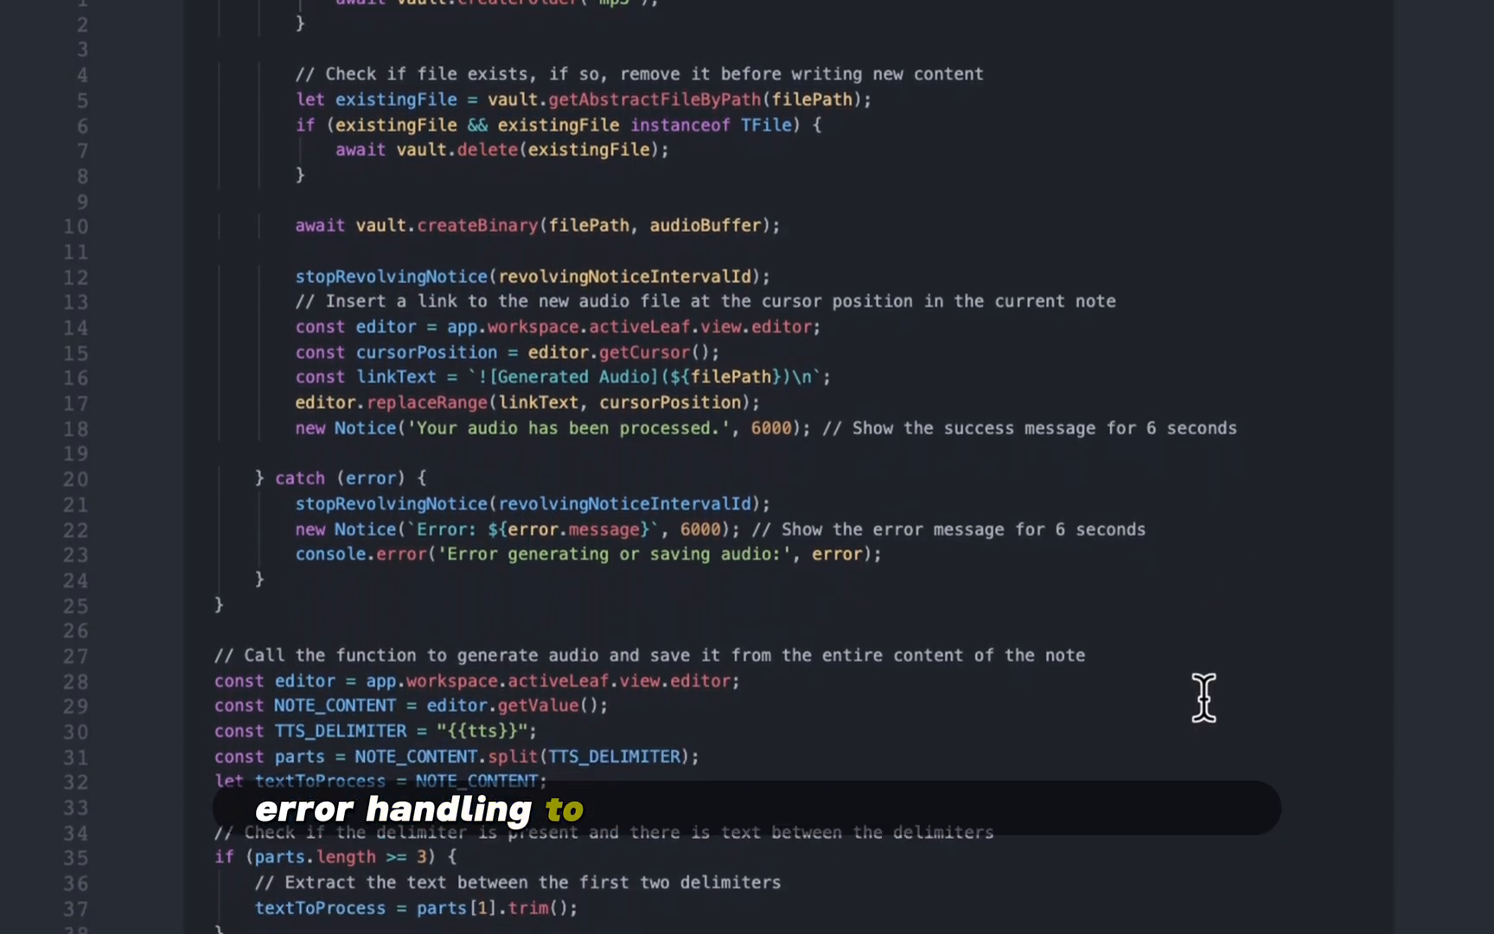
{"action": "scroll", "scroll_direction": "down", "scroll_amount": 3}
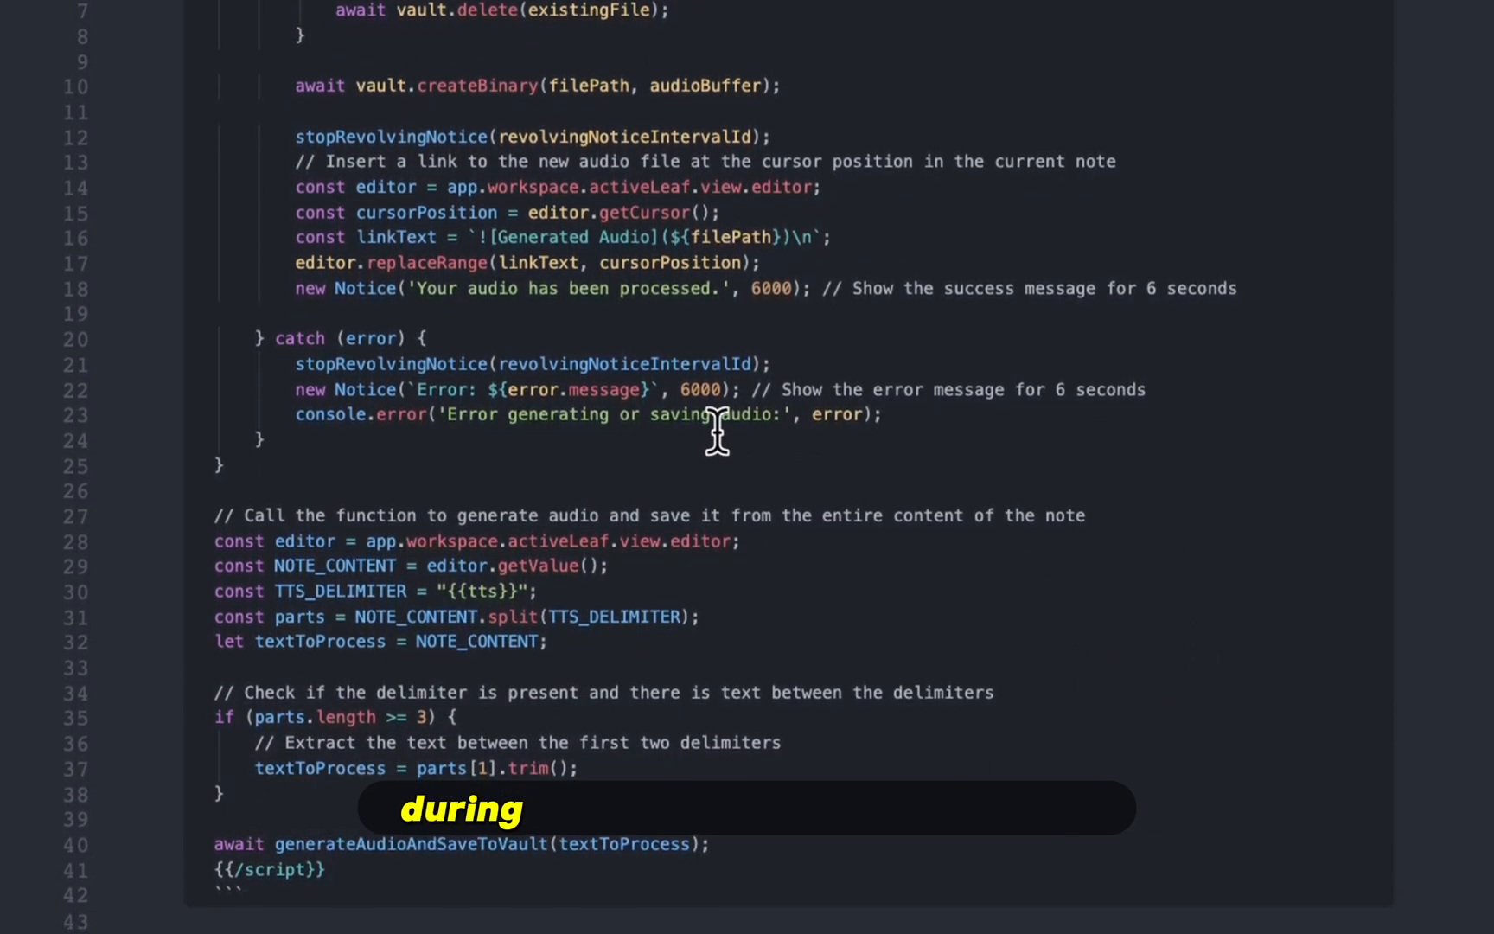
{"action": "scroll", "scroll_direction": "up", "scroll_amount": 3}
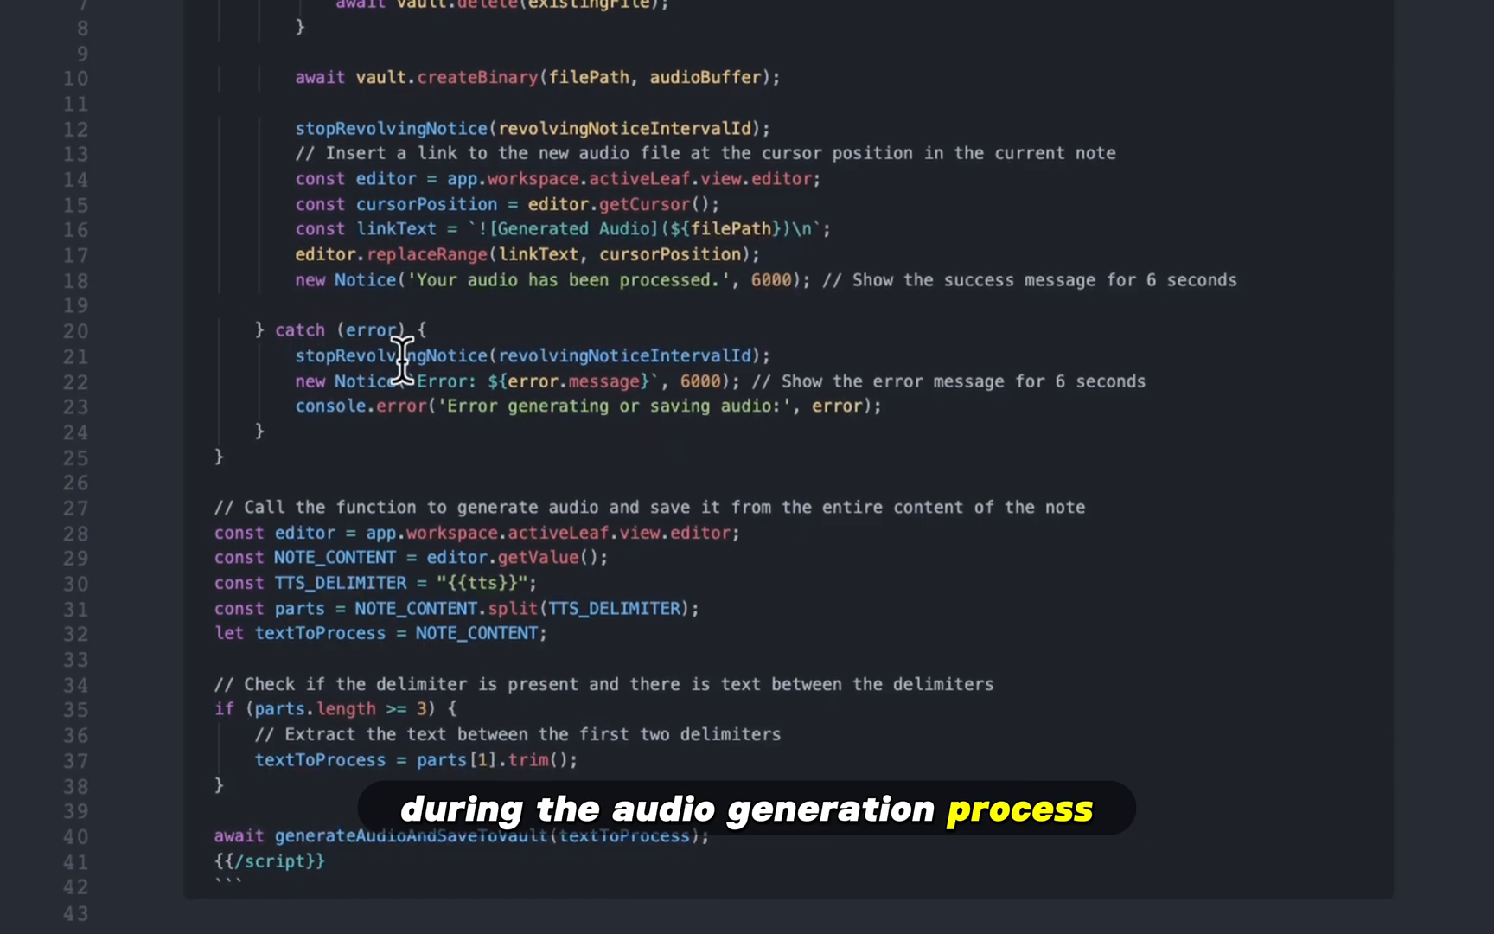
{"action": "scroll", "scroll_direction": "up", "scroll_amount": 3}
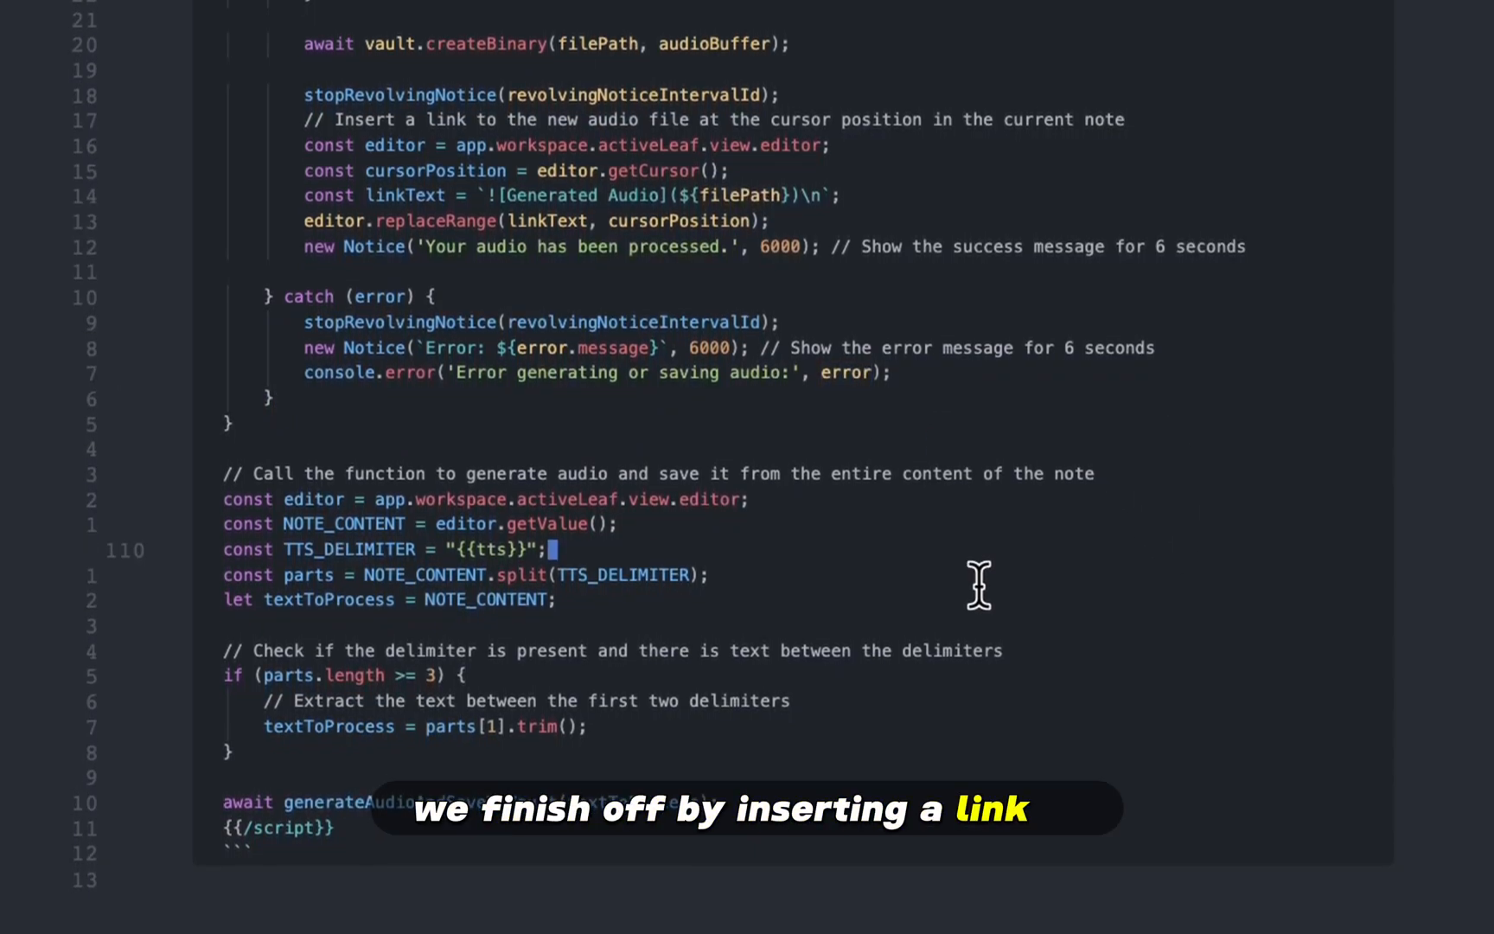
{"action": "scroll", "scroll_direction": "up", "scroll_amount": 3}
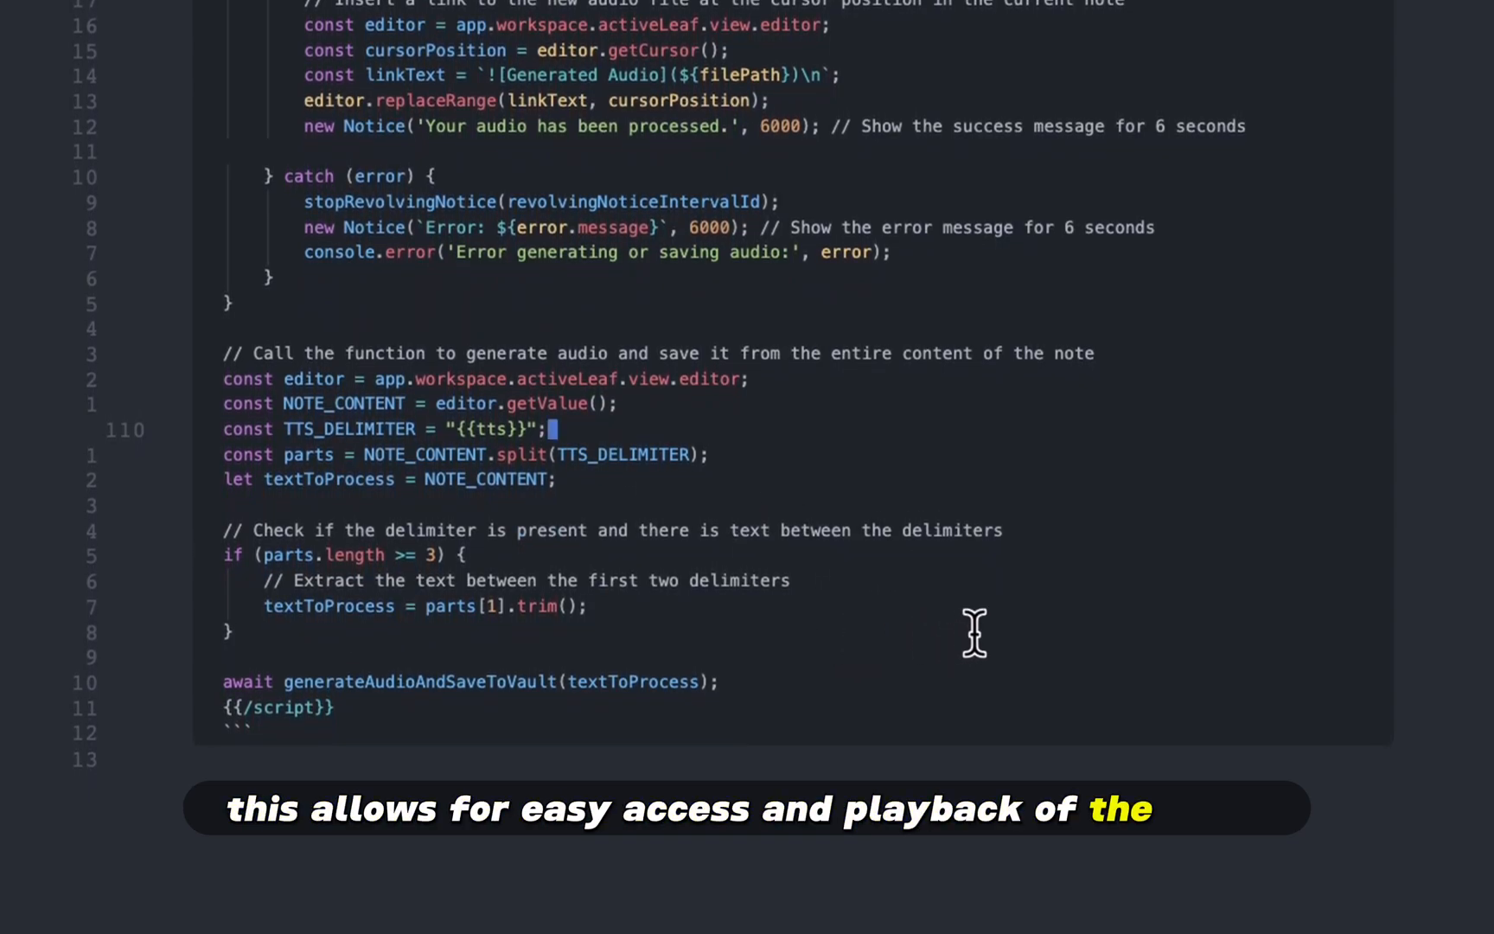
{"action": "mouse_move", "coordinate": [958, 436]}
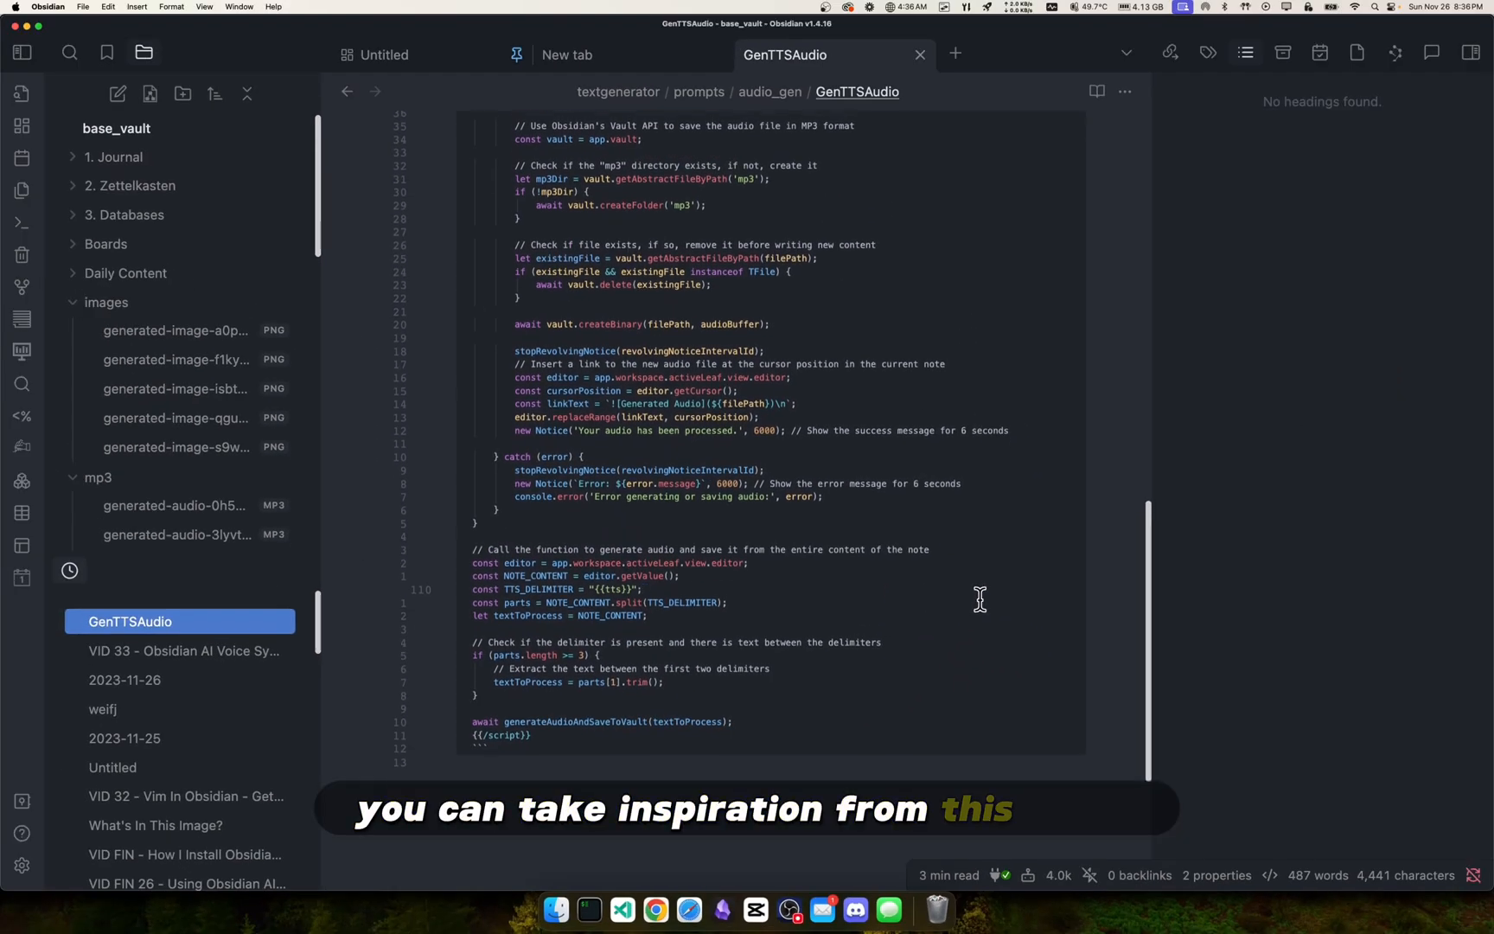
{"action": "scroll", "scroll_direction": "up", "scroll_amount": 3}
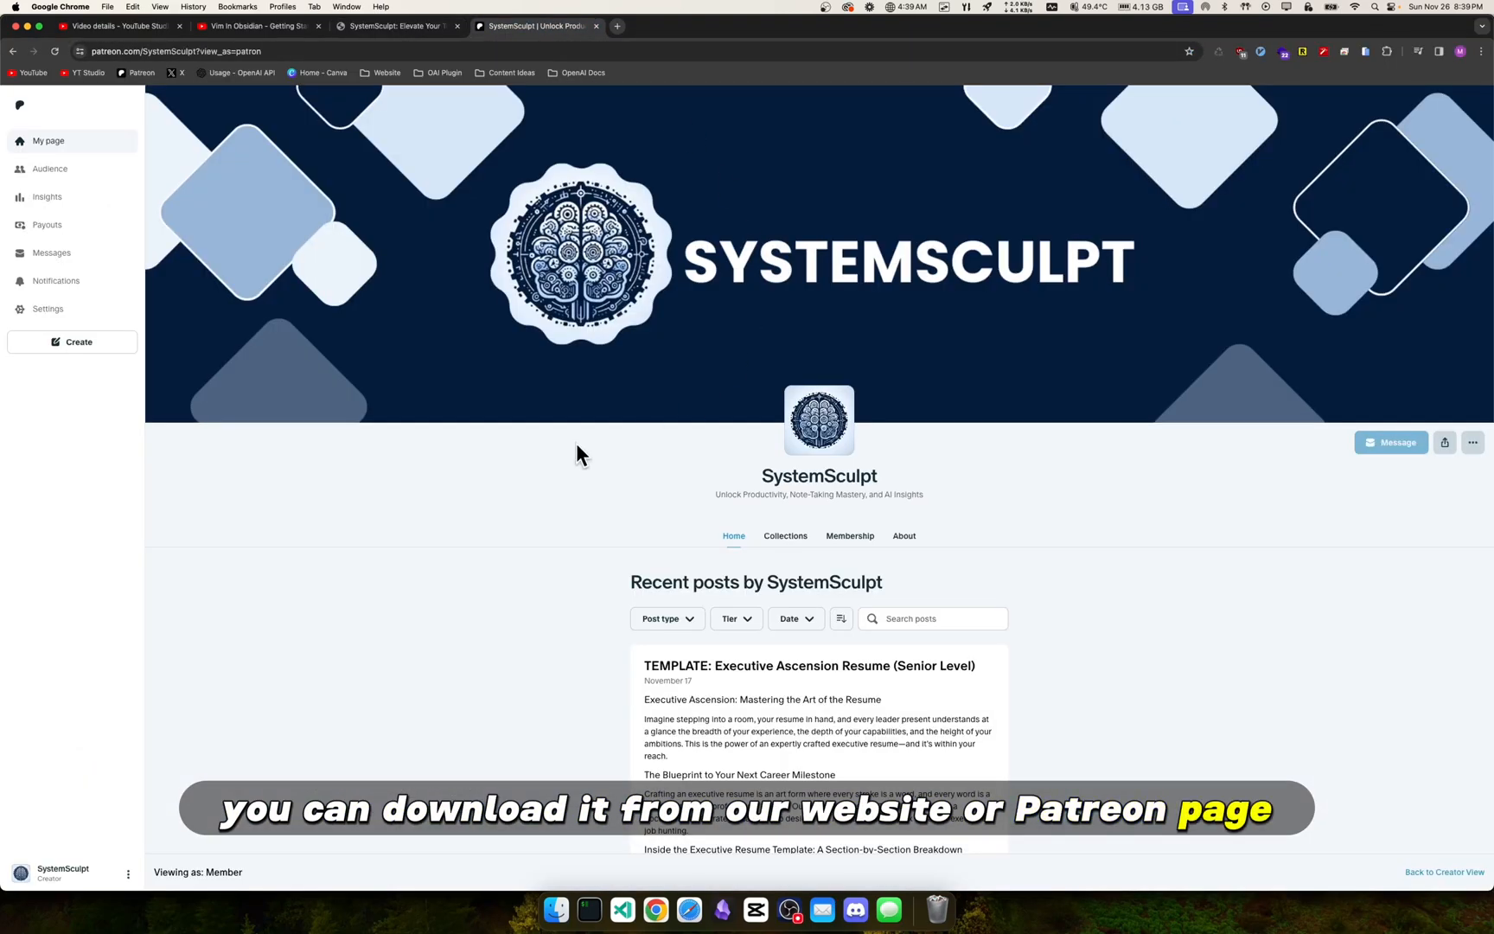
{"action": "mouse_move", "coordinate": [503, 507]}
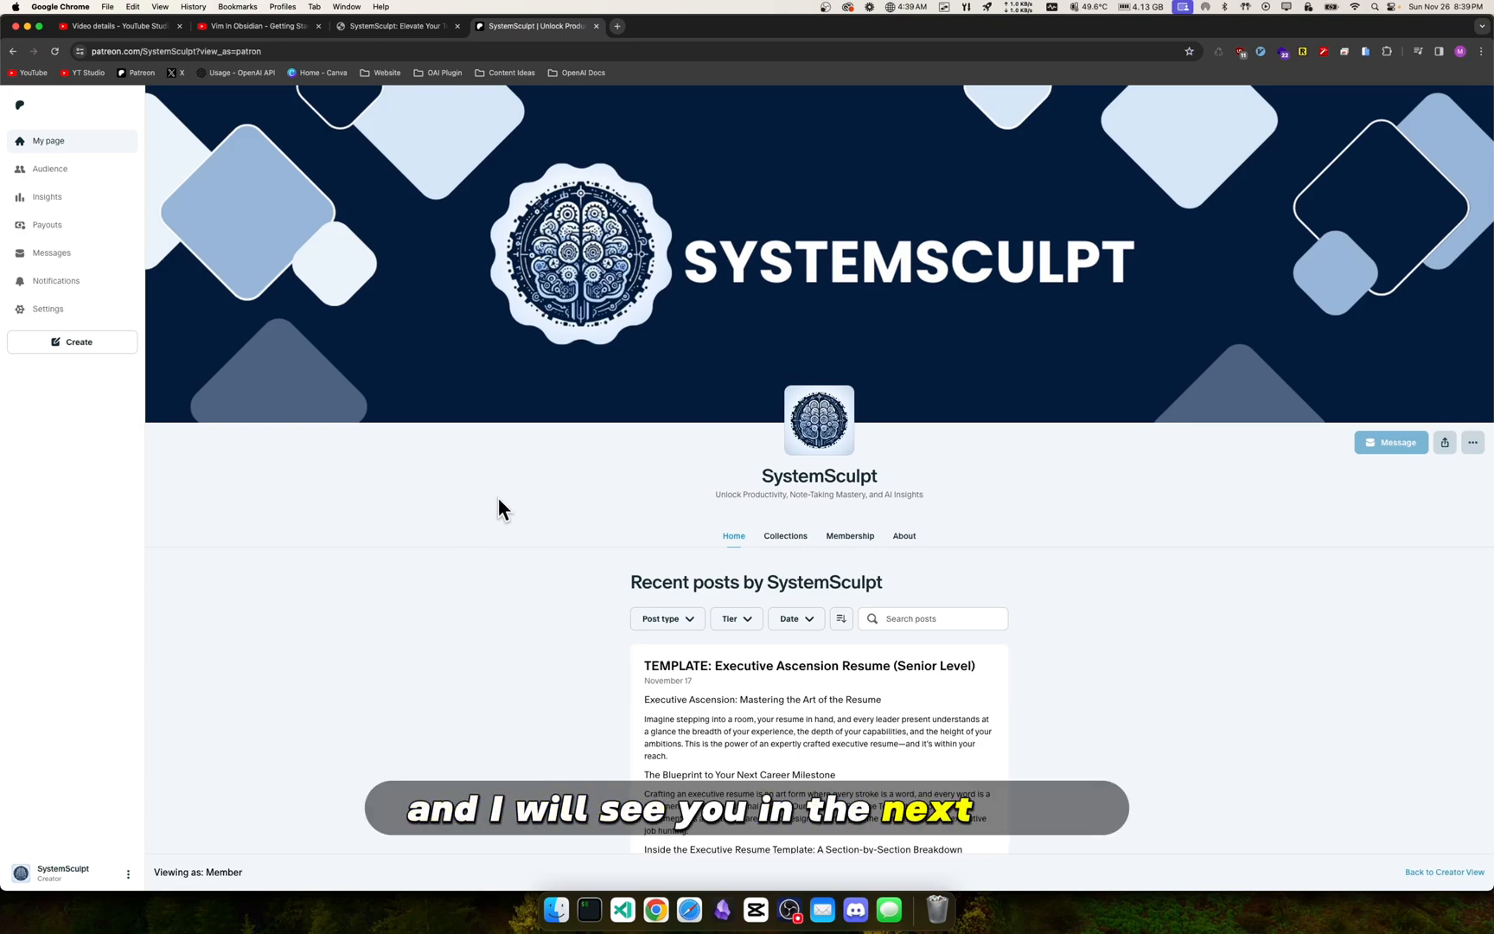